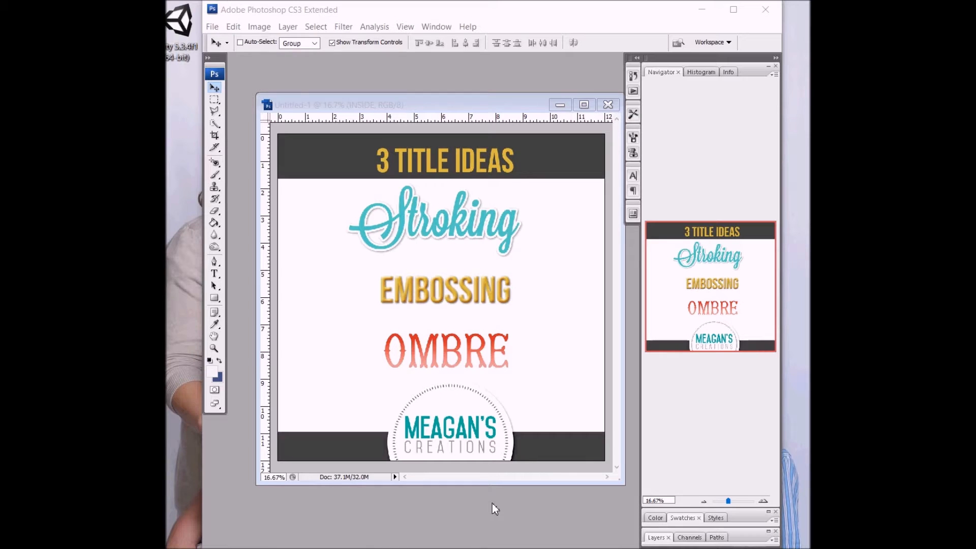
- Create a new blank document, Untitled-2, via File > New
left_click(212, 26)
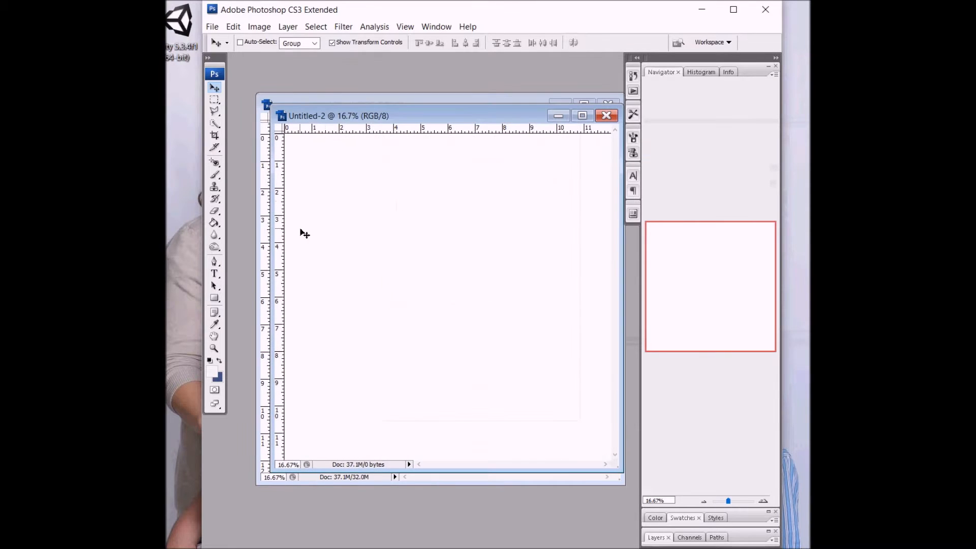
- Start a horizontal type line on the upper part of the canvas for the title
left_click(214, 274)
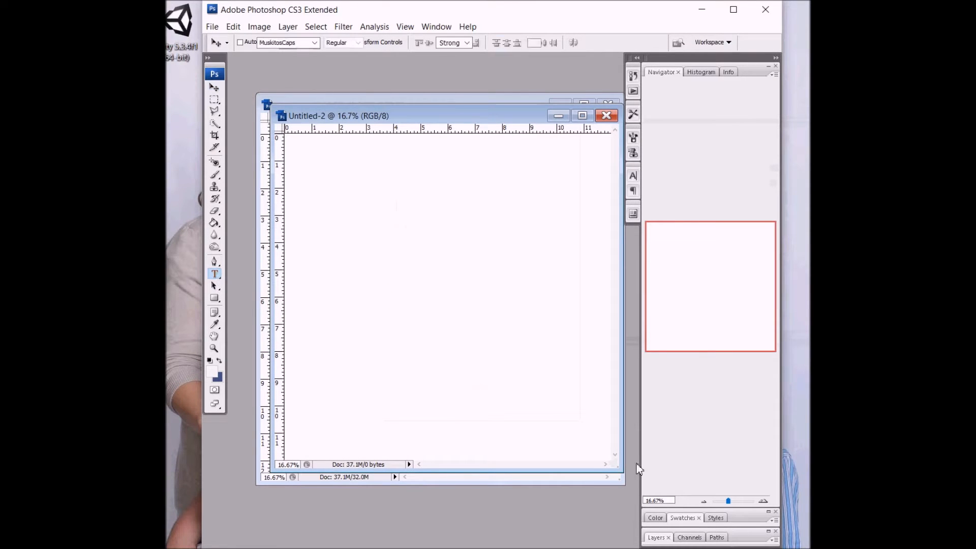
left_click(215, 274)
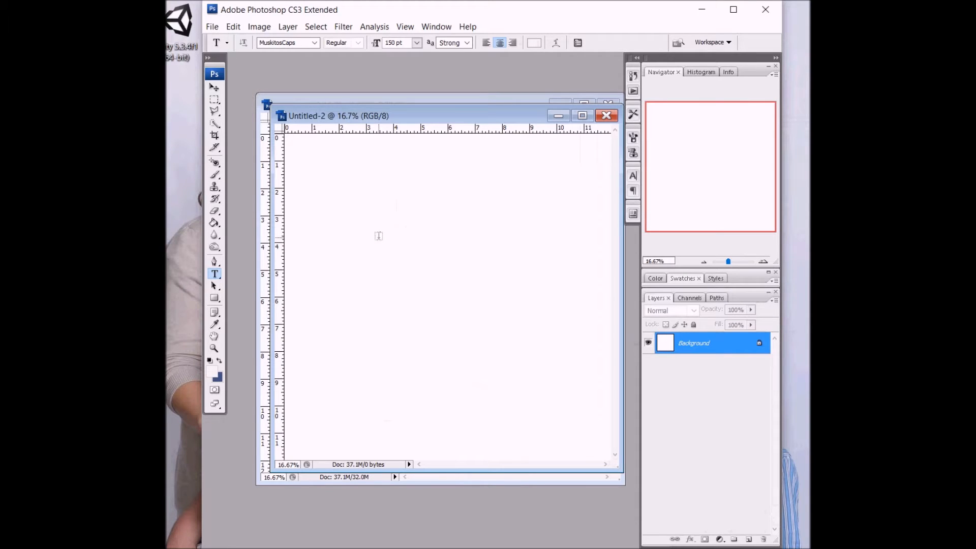
left_click(379, 237)
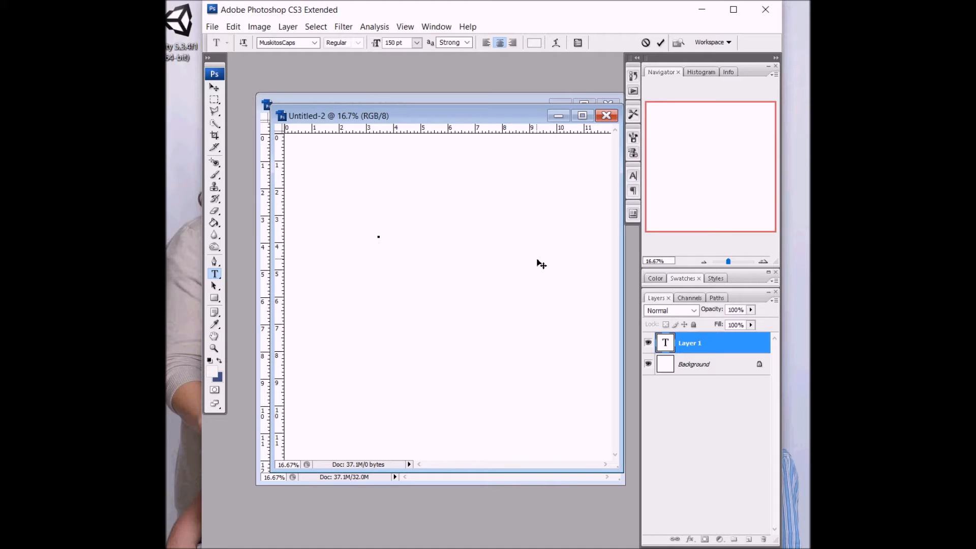
left_click(379, 237)
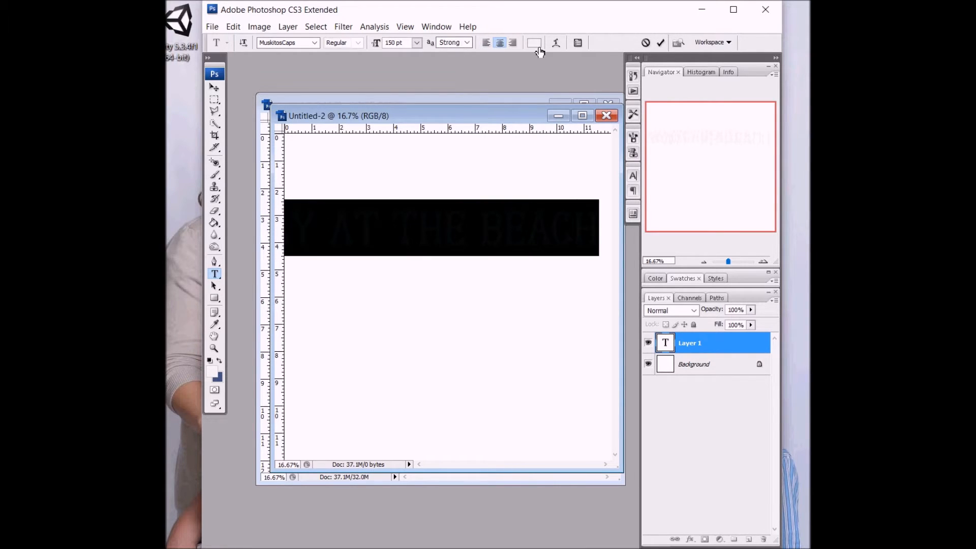
- Colour the 'A DAY AT THE BEACH' title pink in the colour picker and commit it
left_click(534, 43)
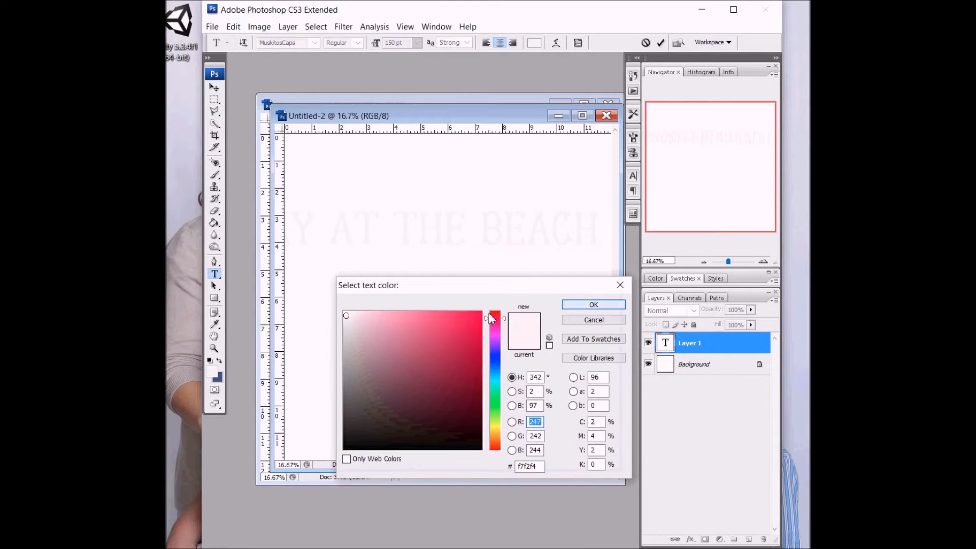
left_click(591, 304)
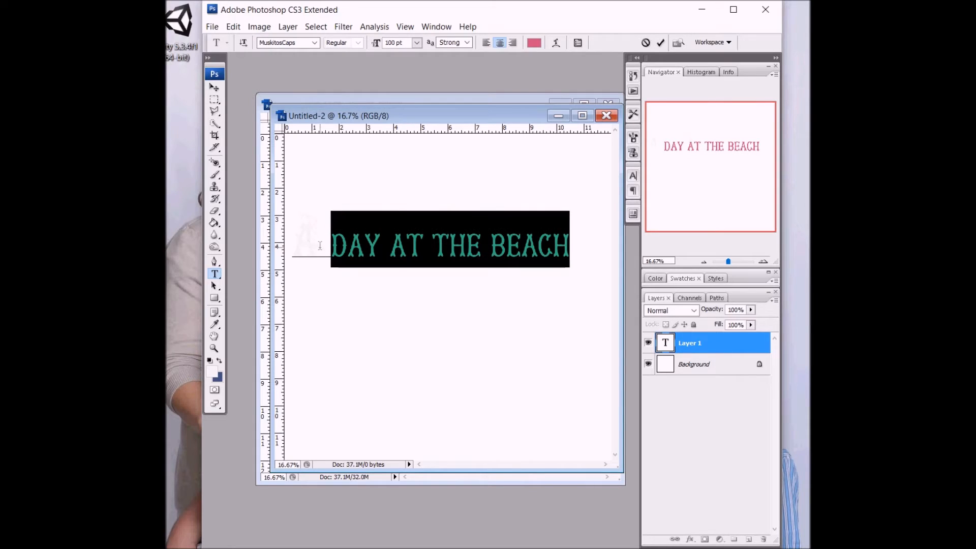
left_click(534, 43)
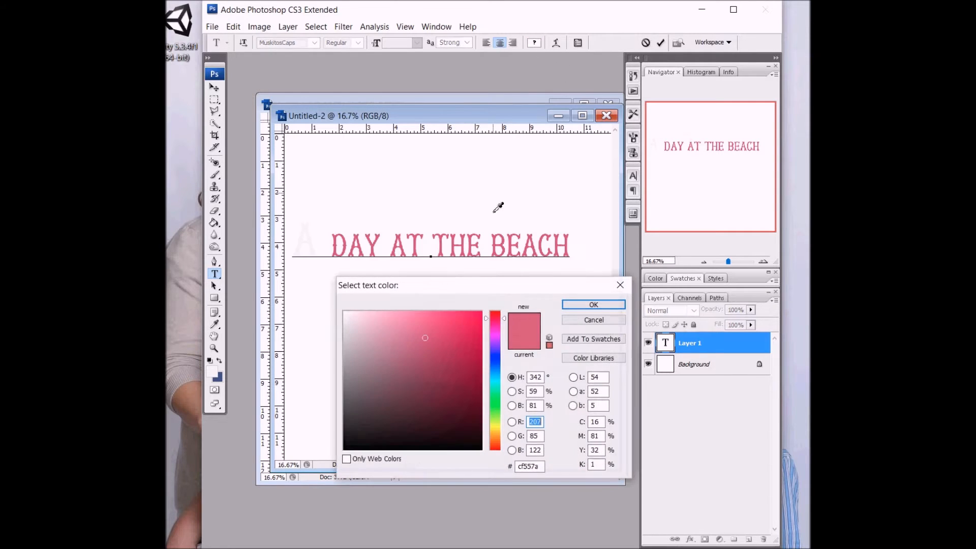
left_click(592, 304)
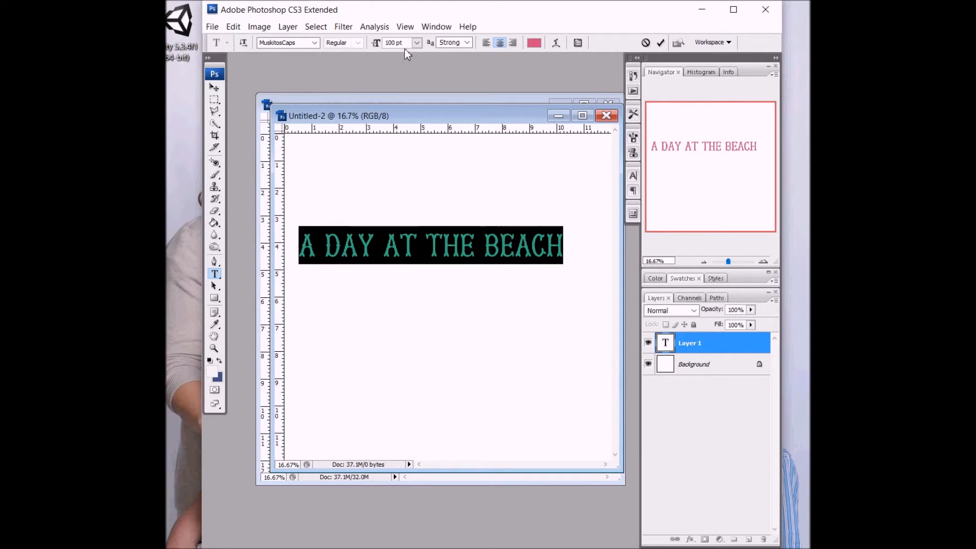
left_click(661, 43)
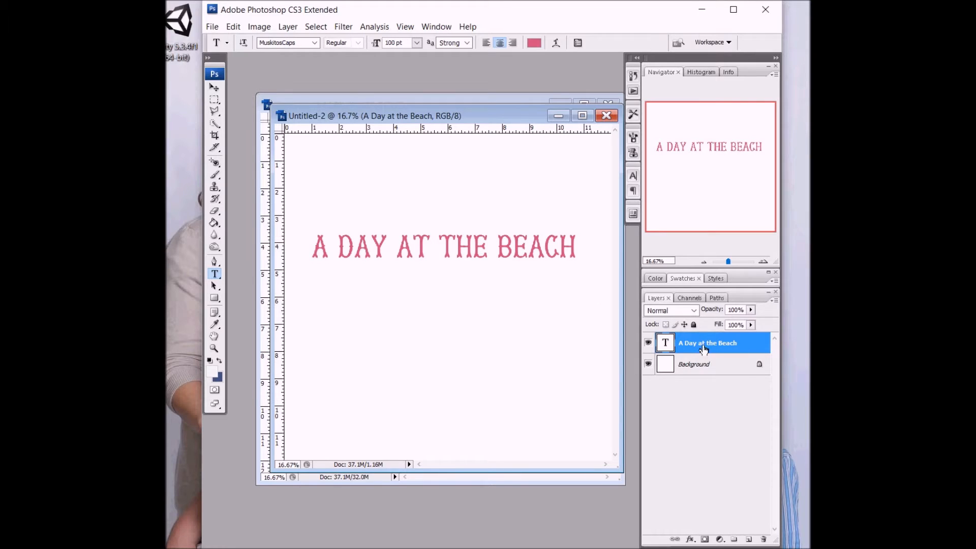
- Apply a near-white outside stroke of 18 px to the title layer via Layer Style
double_click(708, 343)
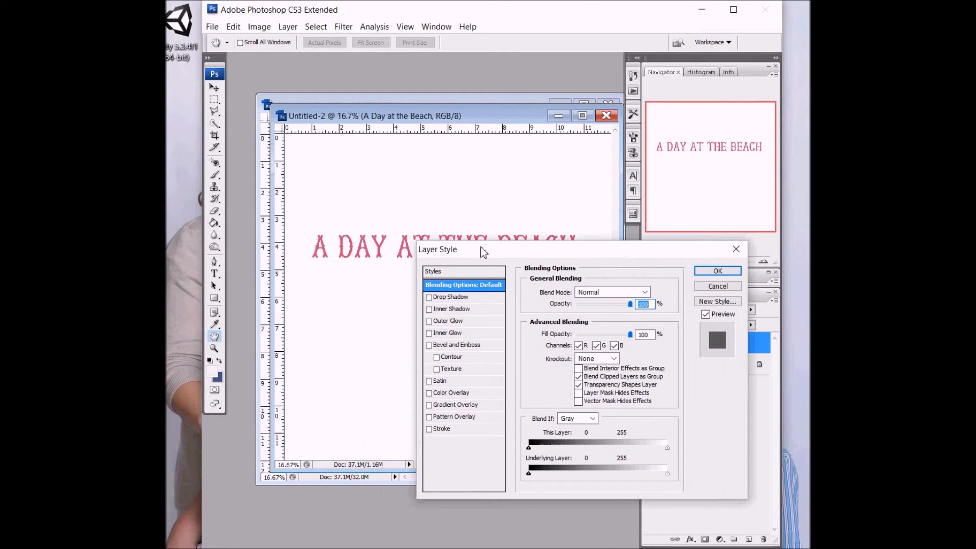
left_click(441, 429)
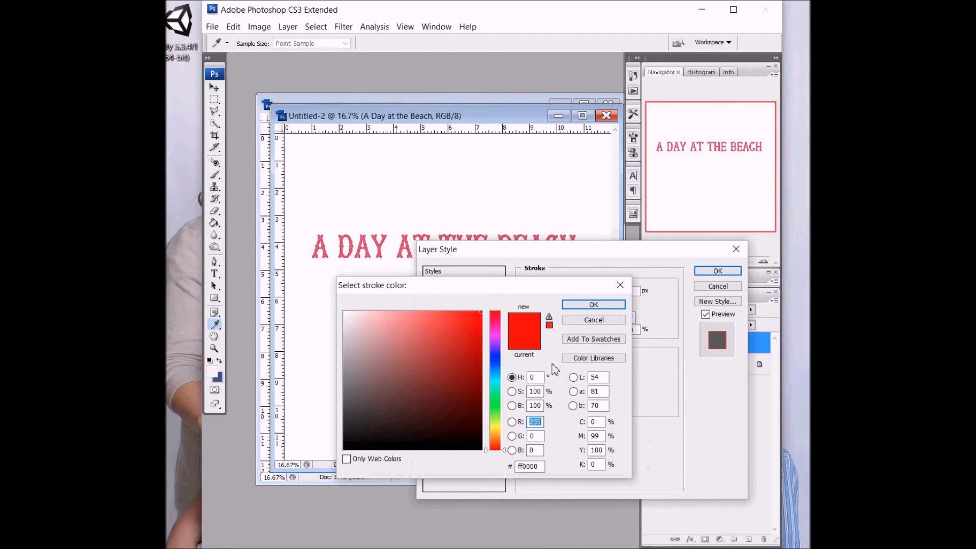
left_click(349, 317)
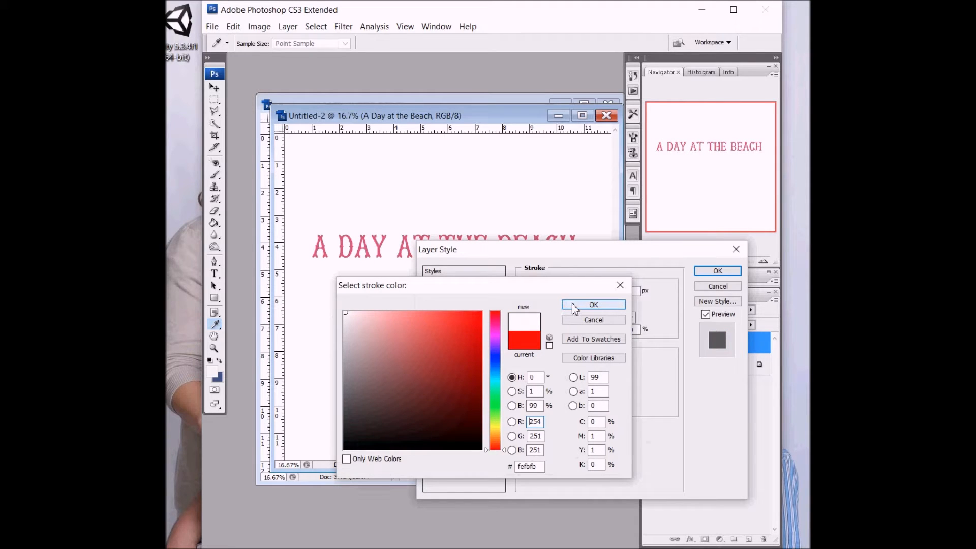
left_click(592, 304)
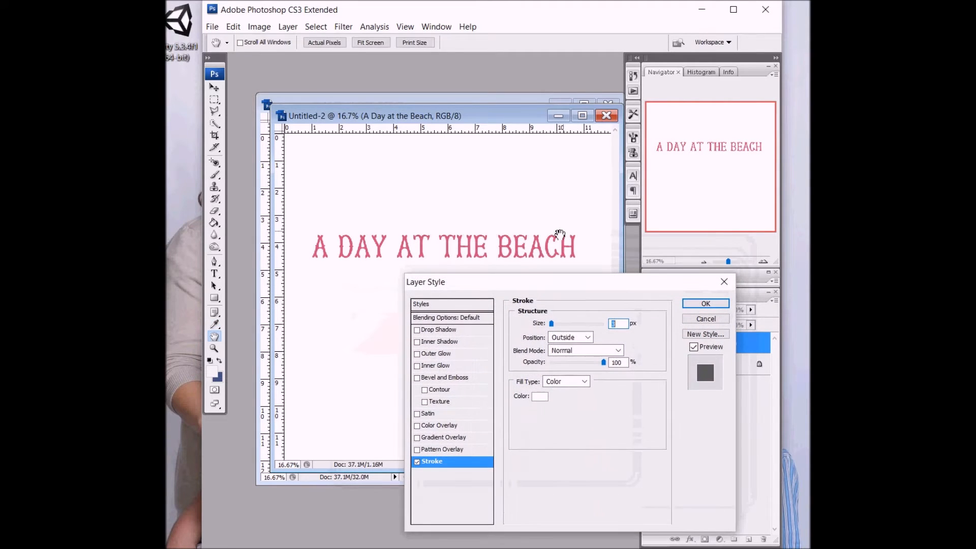
mouse_move(617, 341)
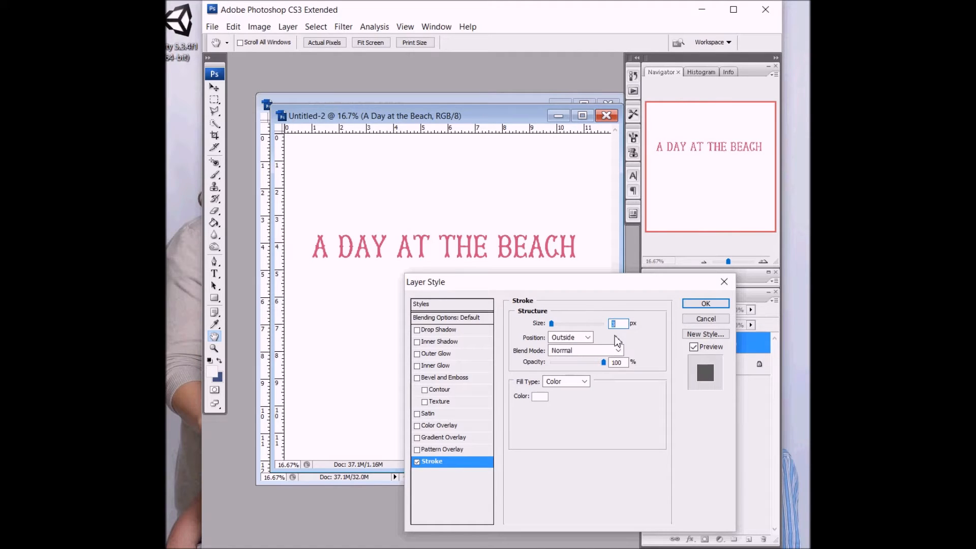
type("18")
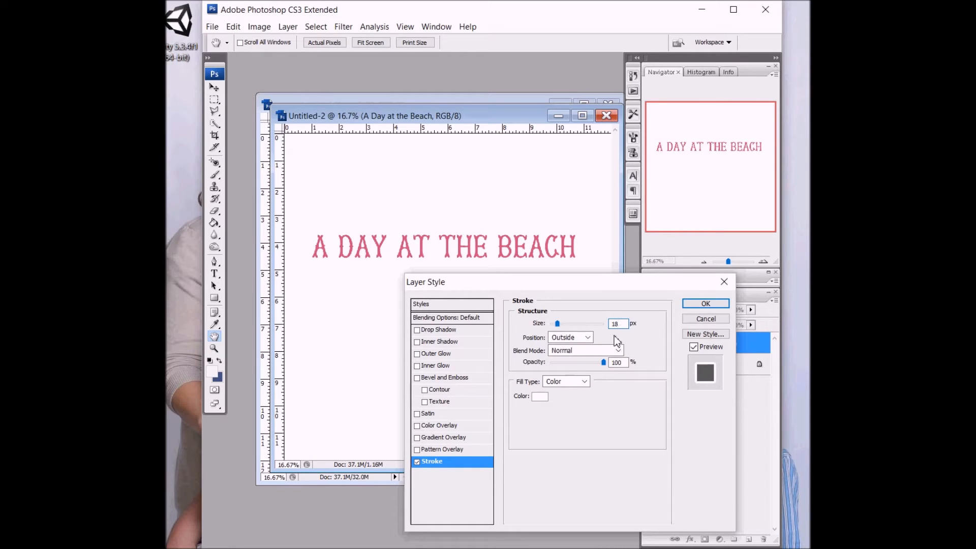
left_click(706, 303)
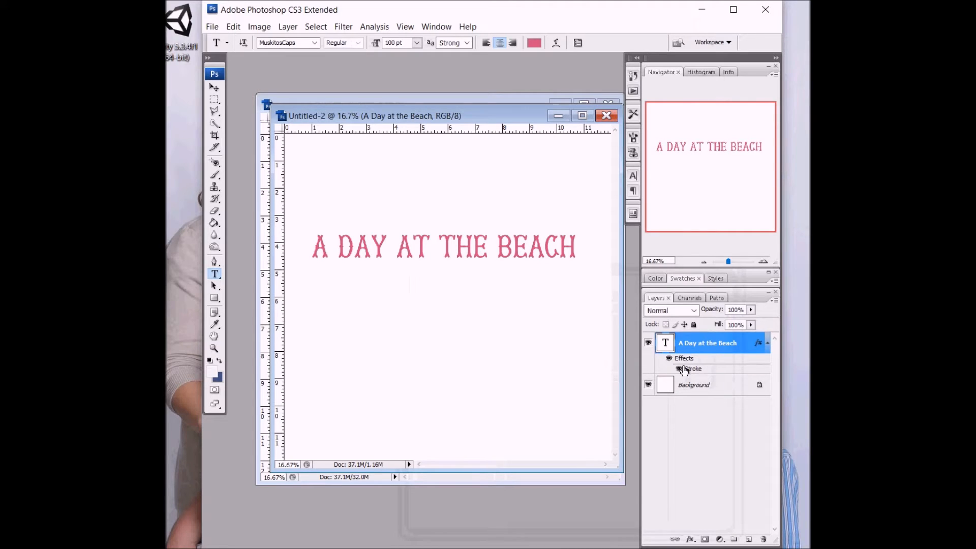
mouse_move(693, 368)
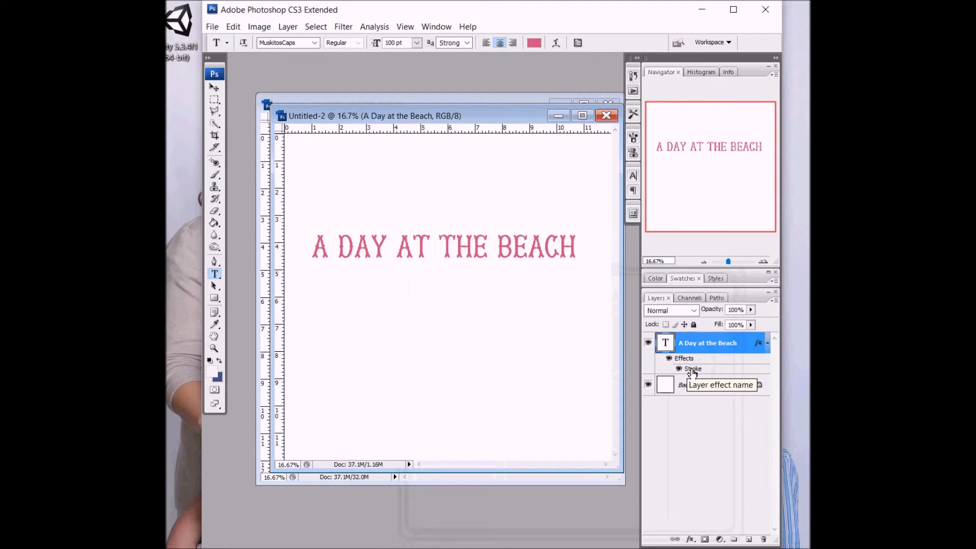
- Split the title's Stroke effect into its own layer with Create Layer
right_click(693, 369)
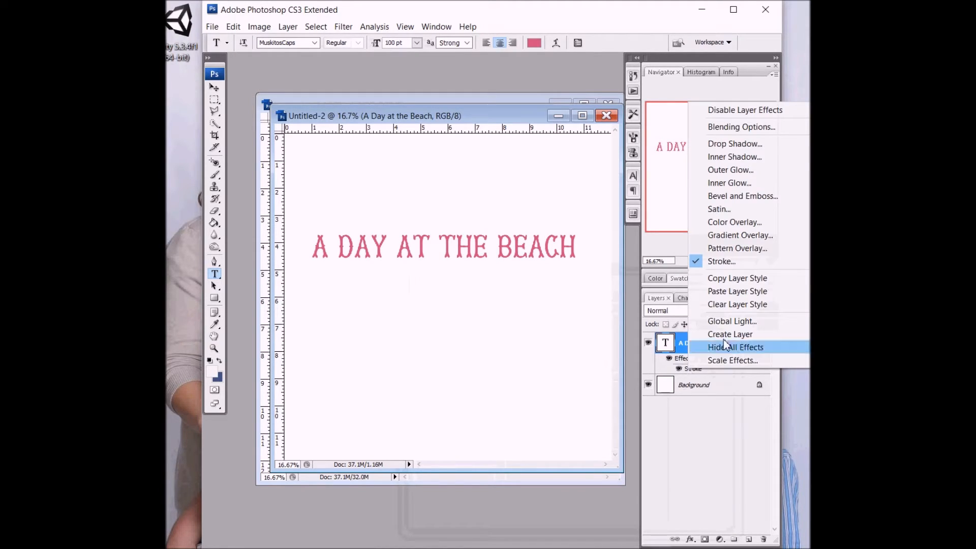
mouse_move(728, 334)
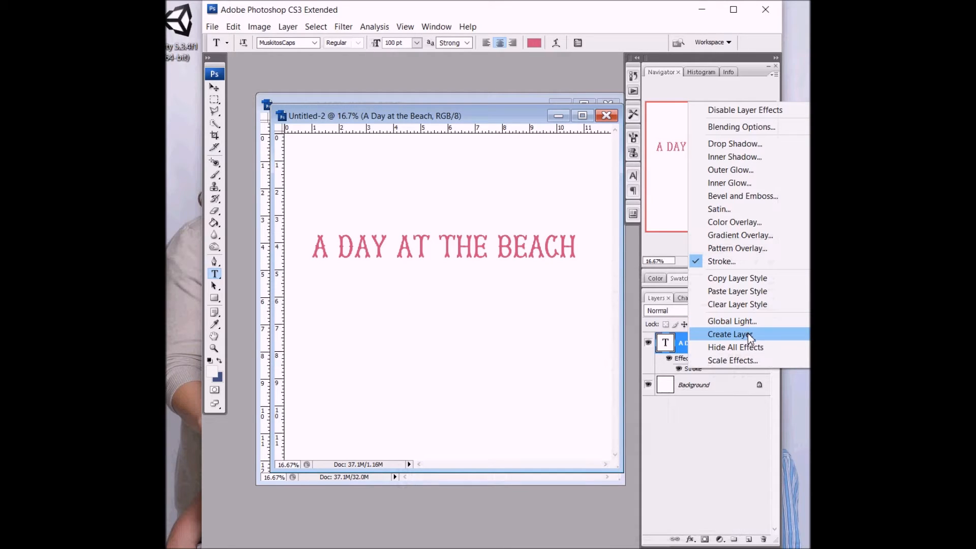
left_click(729, 334)
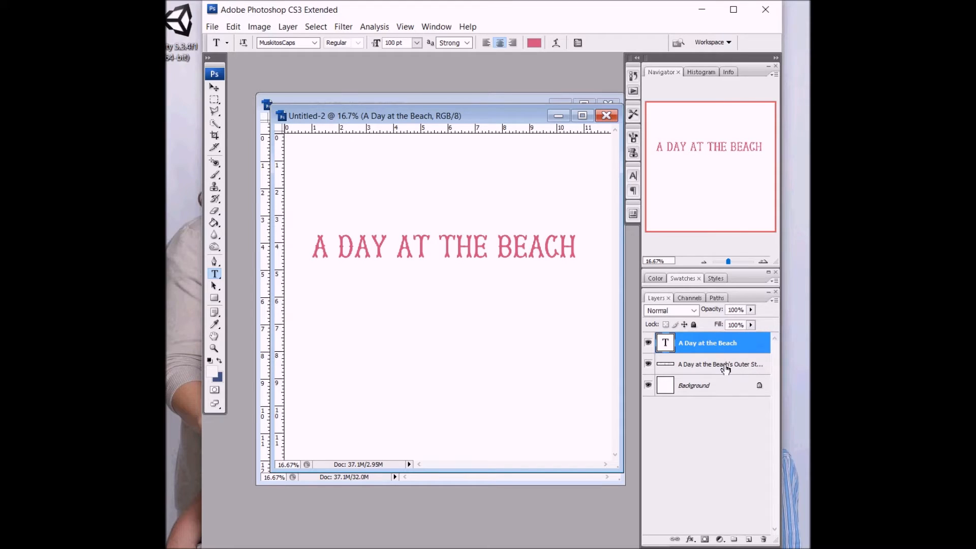
- Give the outer stroke layer a Linear Burn drop shadow with opacity 60, distance 18, size 22
double_click(720, 364)
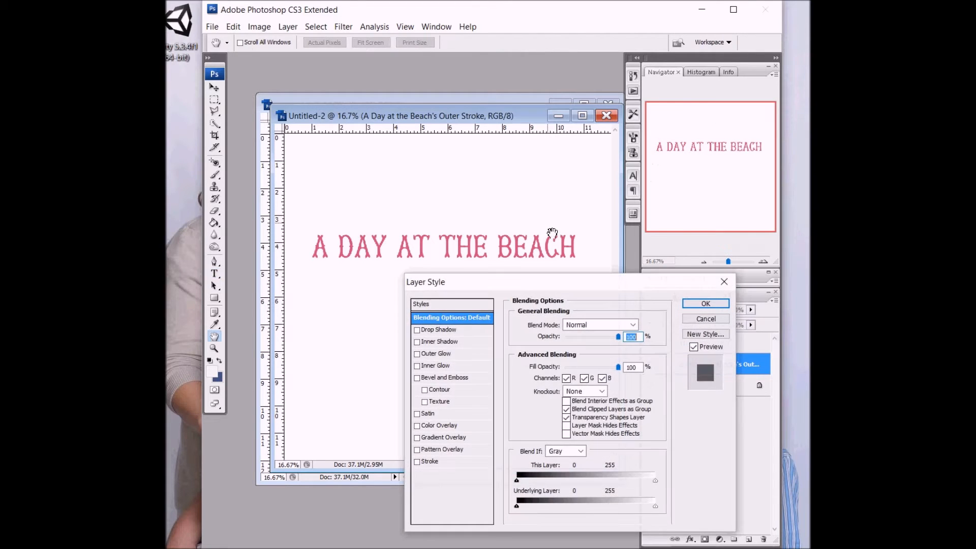
left_click(426, 330)
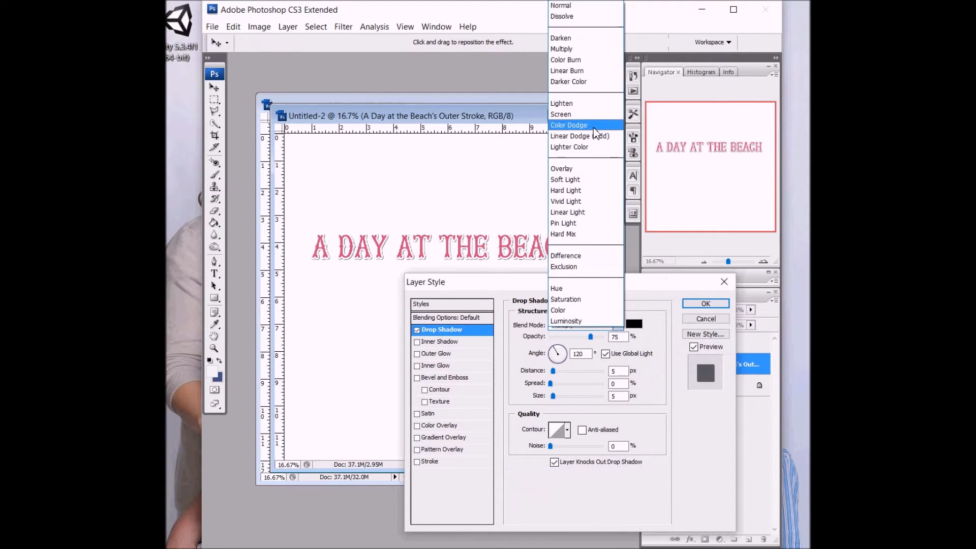
left_click(568, 71)
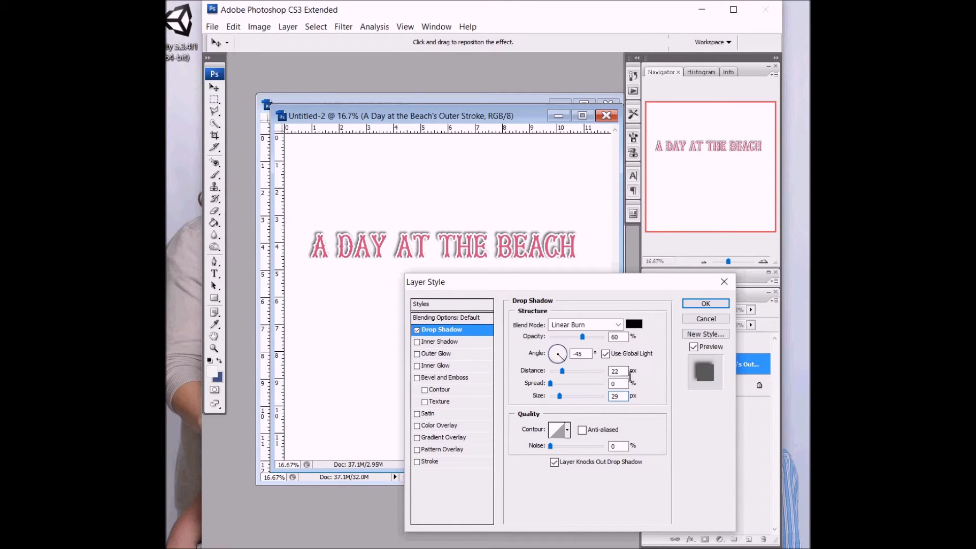
left_click_drag(563, 370, 559, 370)
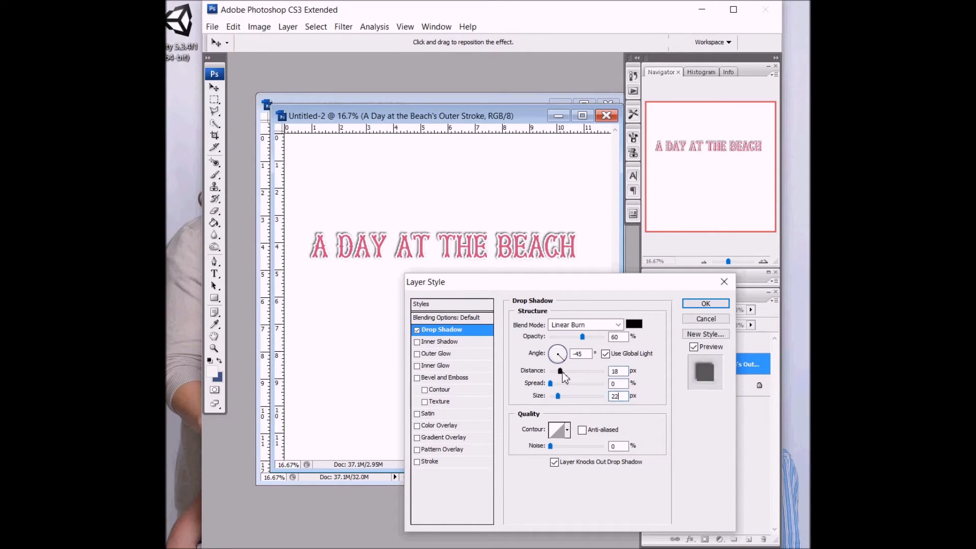
left_click(706, 303)
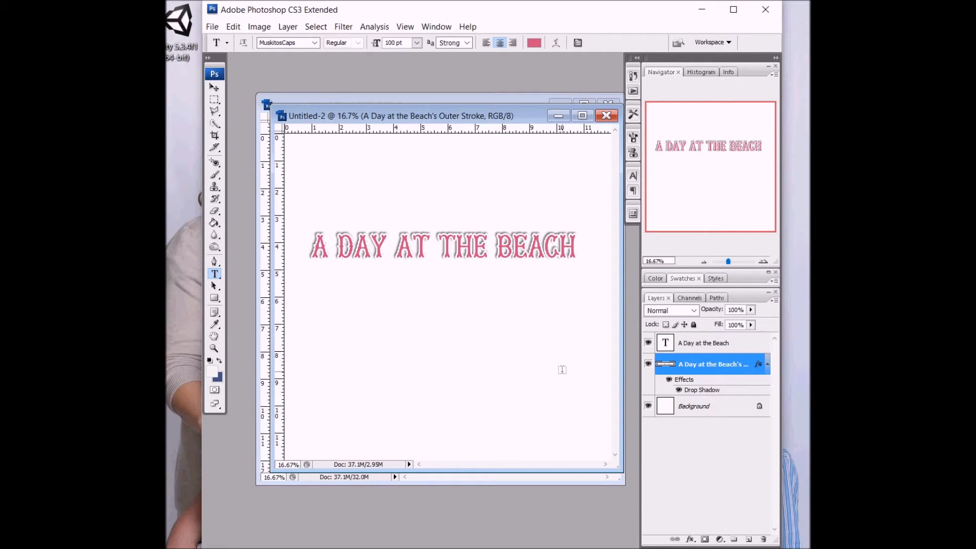
- Add a drop shadow with distance 8 and size 11 to the pink text layer itself
right_click(704, 343)
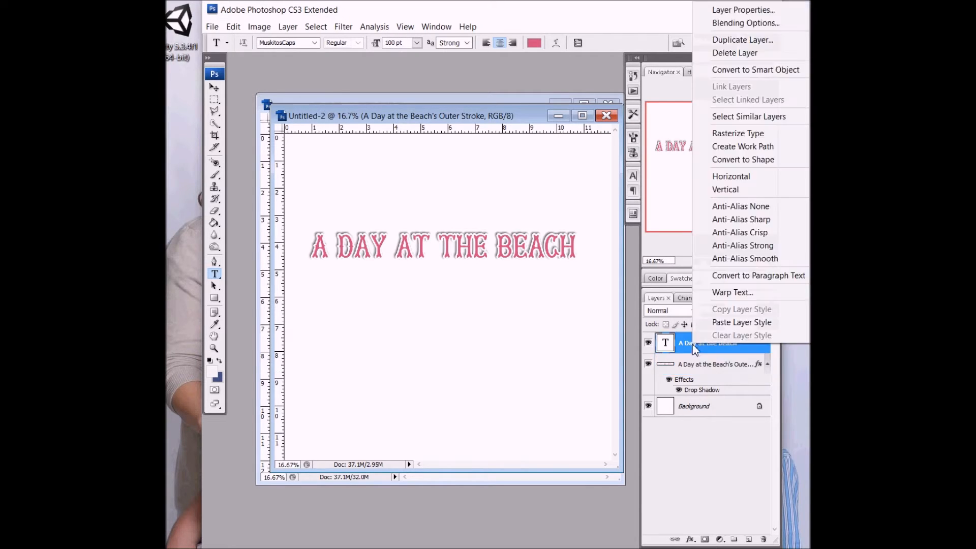
left_click(745, 24)
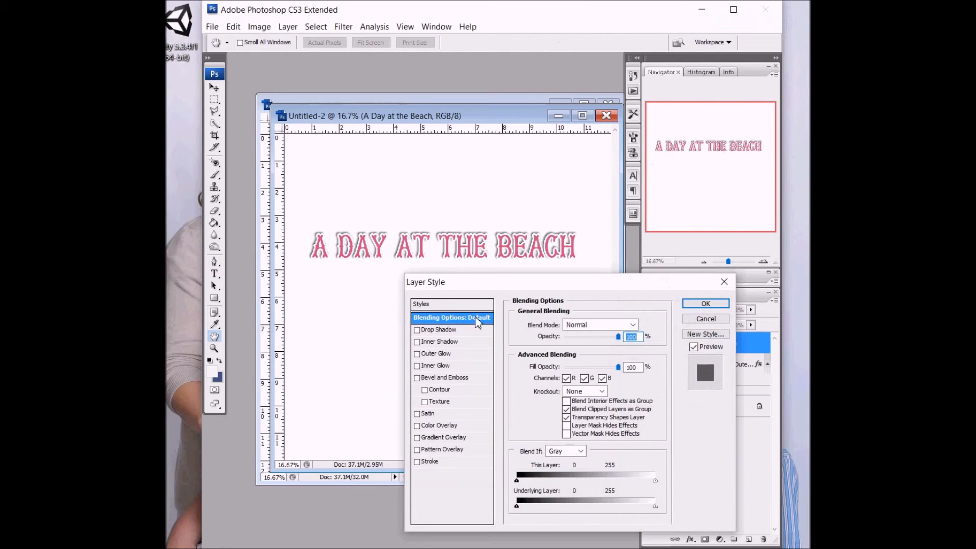
left_click(438, 329)
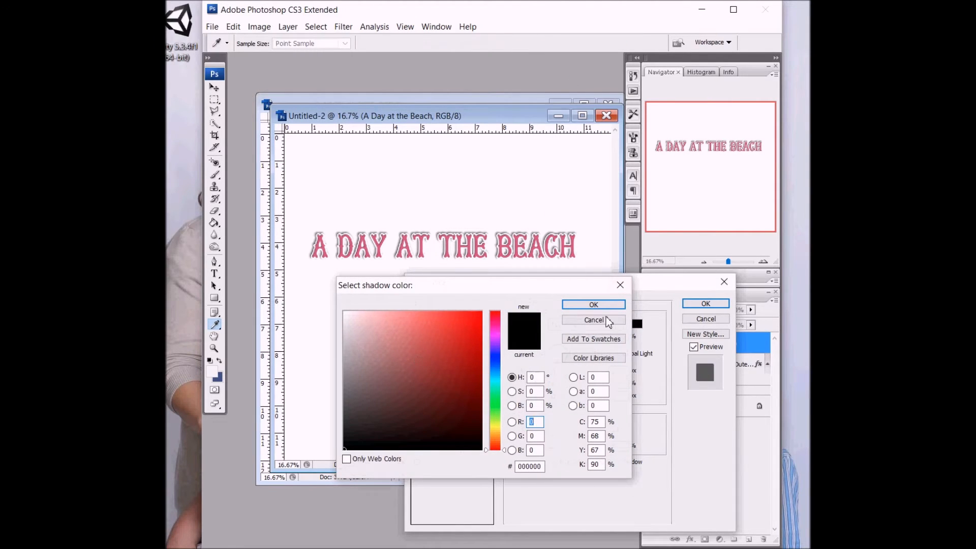
left_click(592, 320)
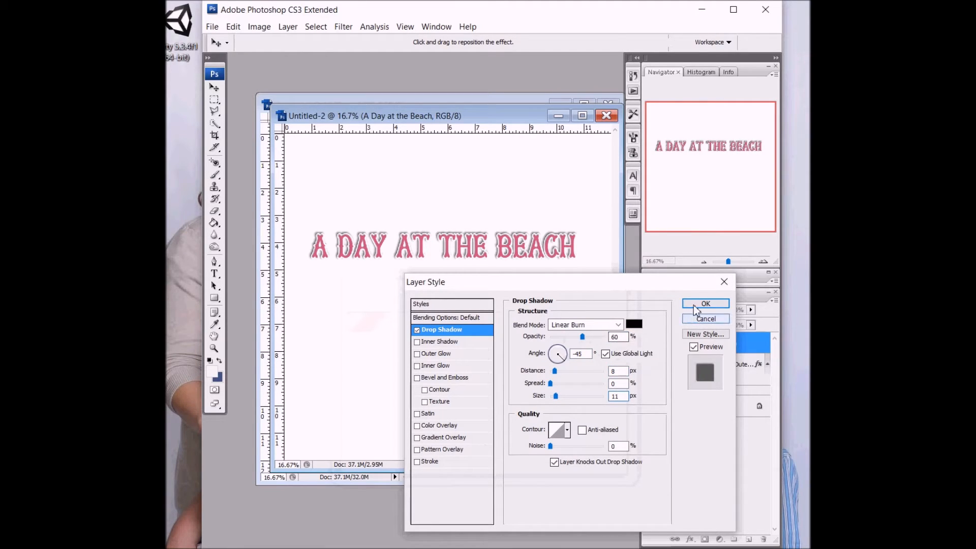
left_click(706, 304)
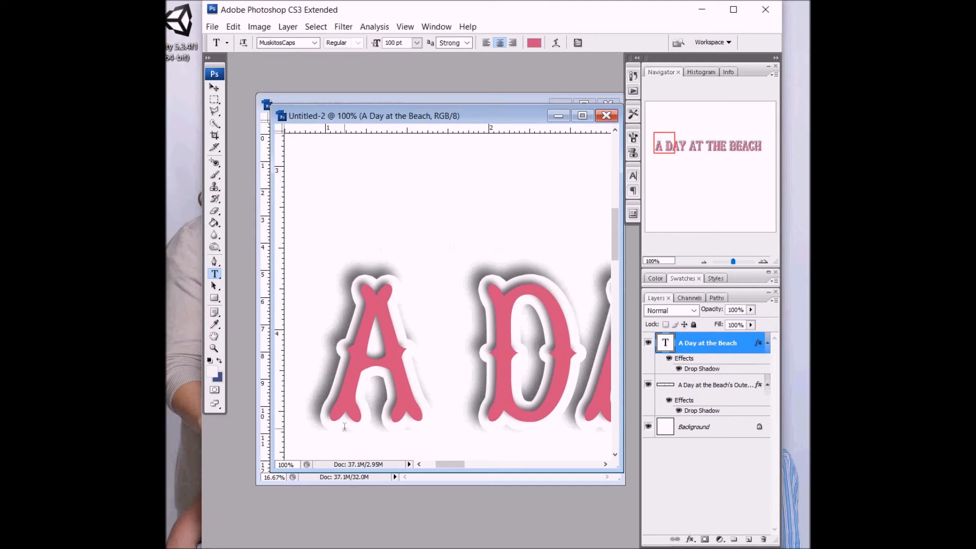
mouse_move(485, 271)
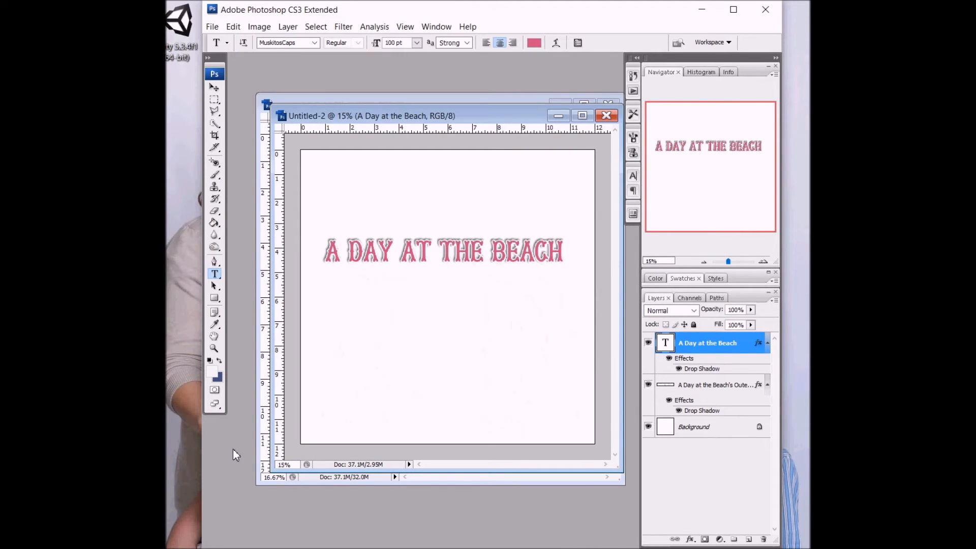
mouse_move(420, 348)
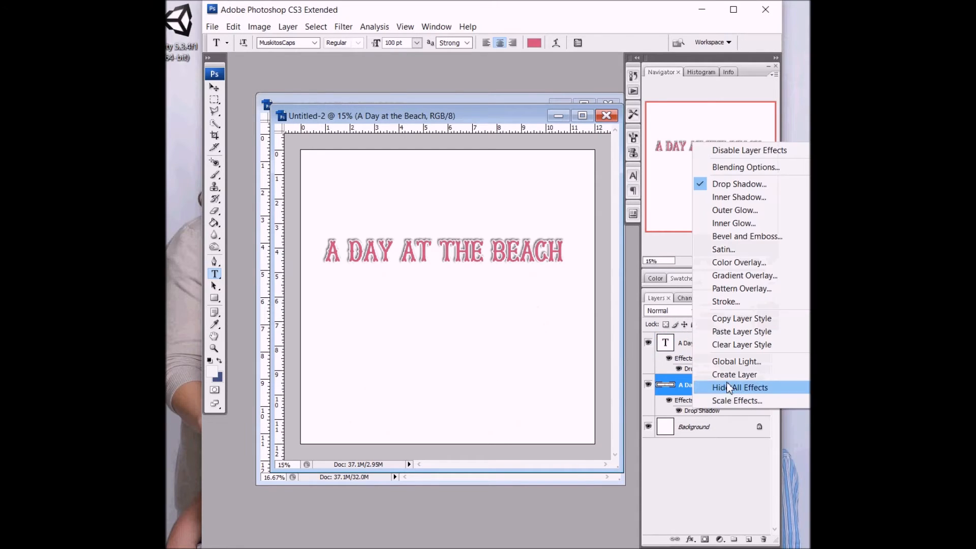
mouse_move(705, 430)
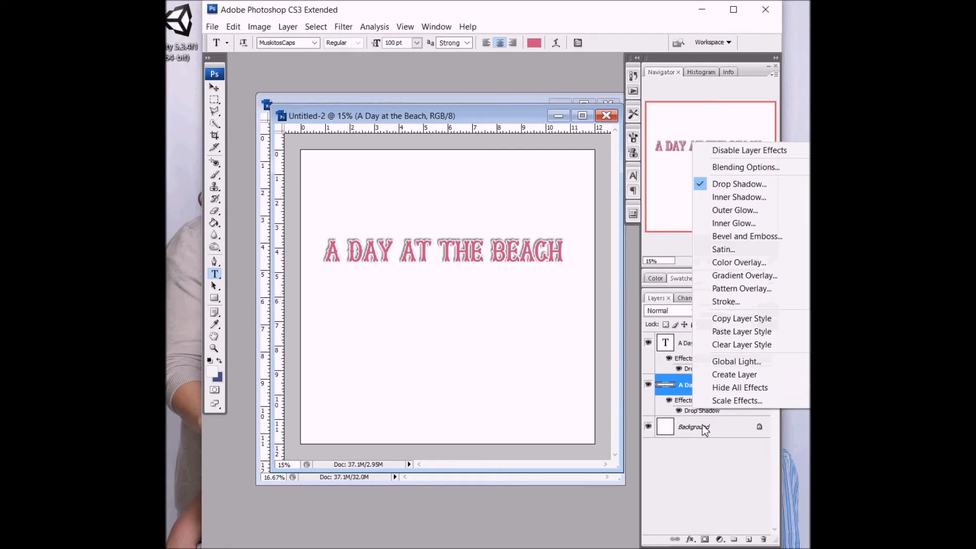
- Select the Background layer with both beach title layers hidden
left_click(734, 374)
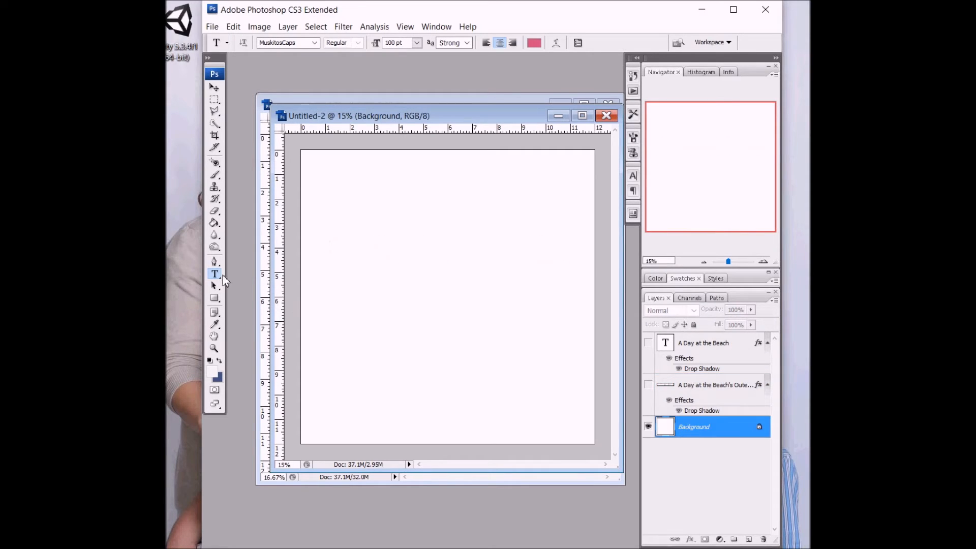
mouse_move(385, 274)
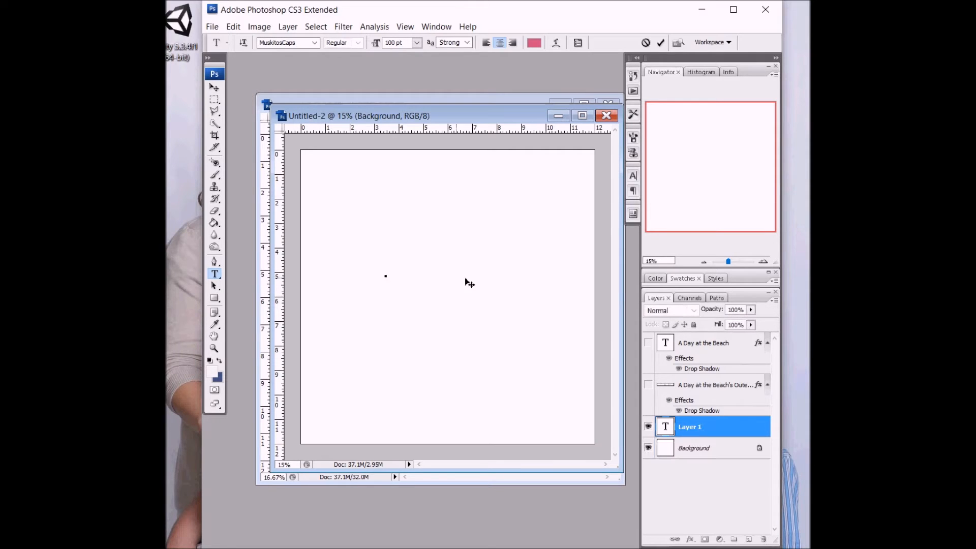
- Set the font to Bebas Neue, write 'LOVELY' and drag it to the page centre
left_click(315, 43)
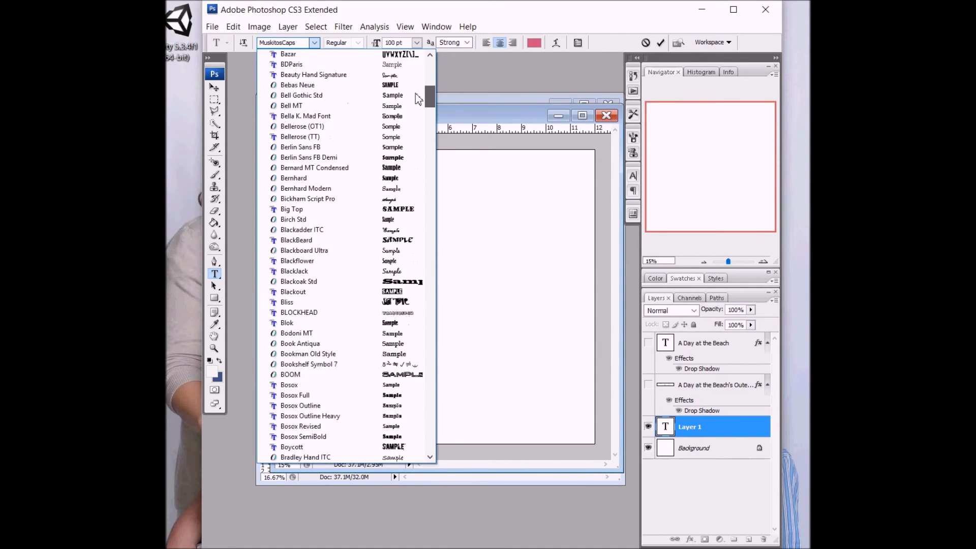
left_click(297, 84)
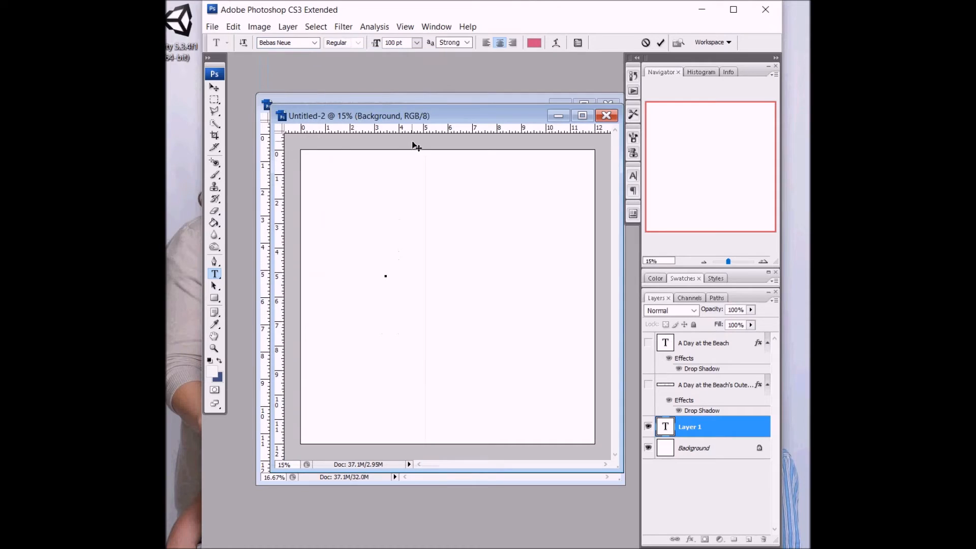
mouse_move(413, 116)
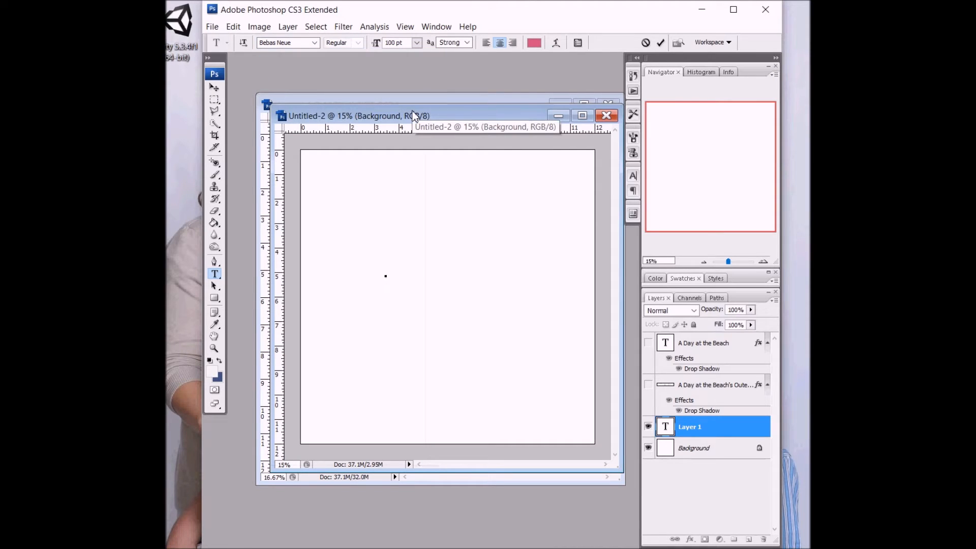
type("LOVELY")
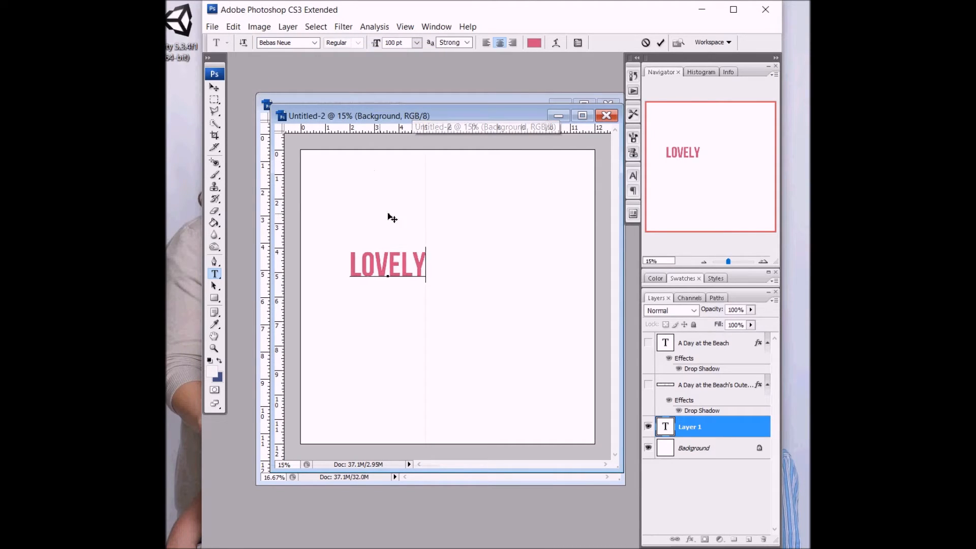
left_click_drag(387, 265, 431, 254)
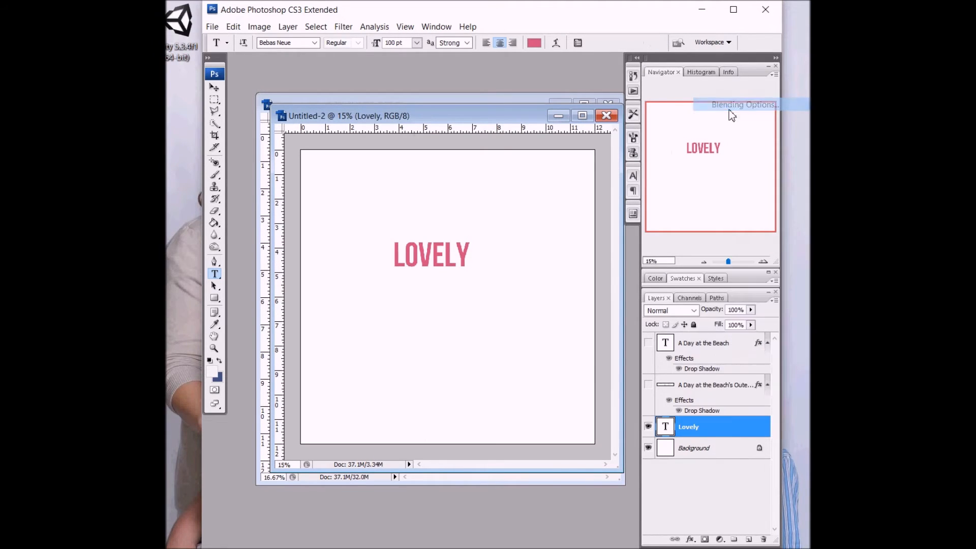
- Enable a smooth inner Bevel and Emboss on LOVELY with colour-burn shading and a lowered highlight opacity
left_click(745, 105)
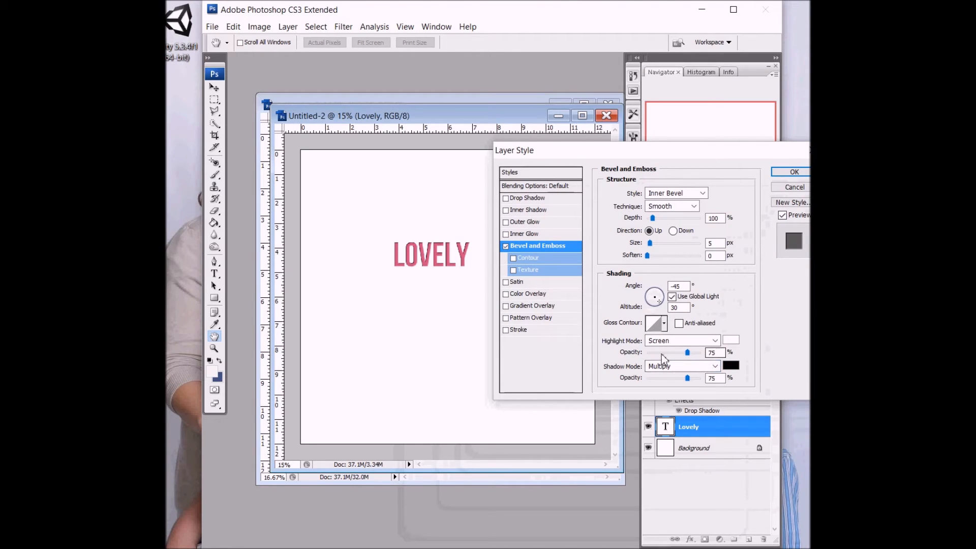
mouse_move(537, 318)
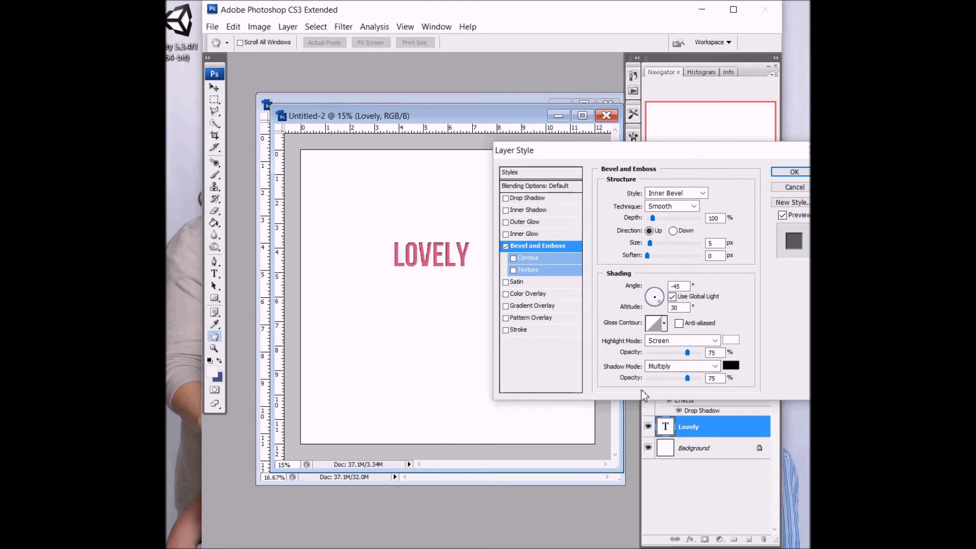
mouse_move(741, 370)
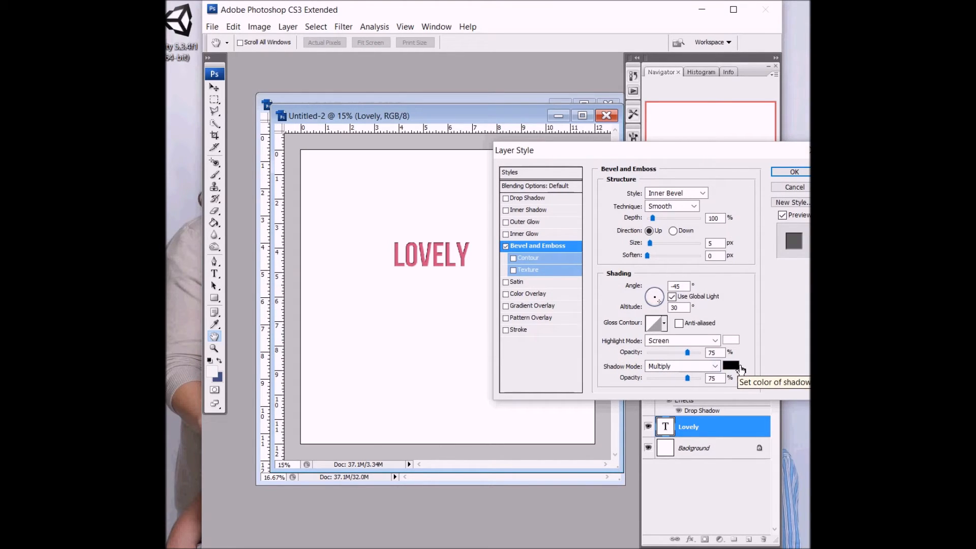
left_click(714, 366)
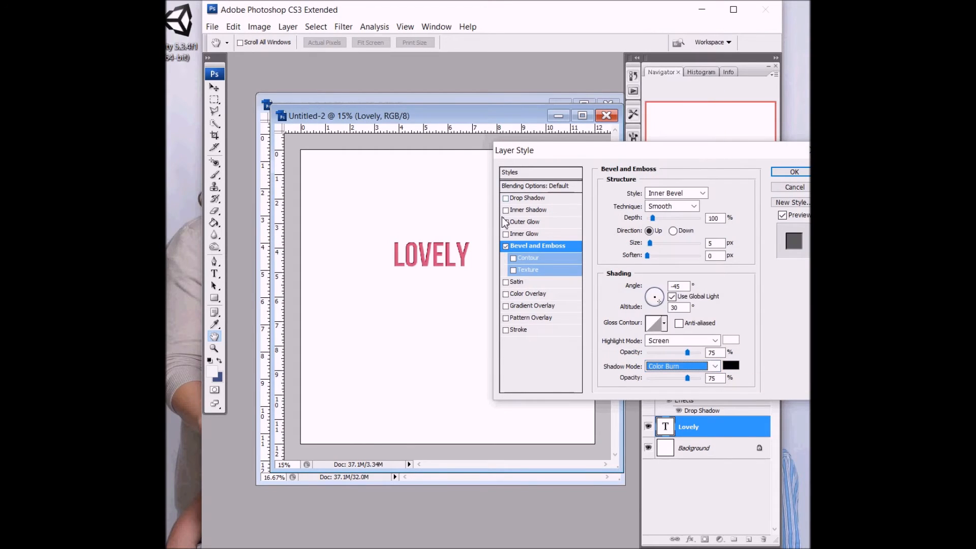
mouse_move(446, 249)
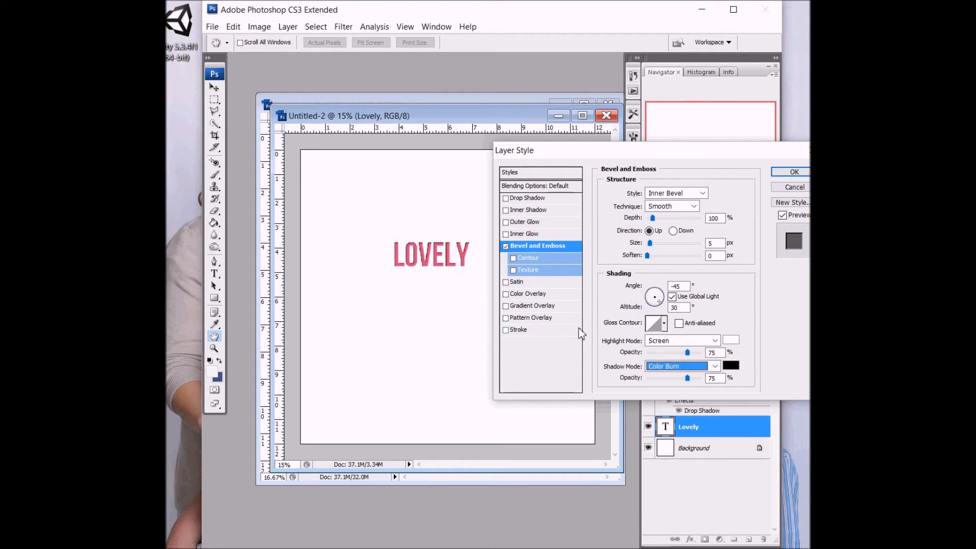
mouse_move(579, 329)
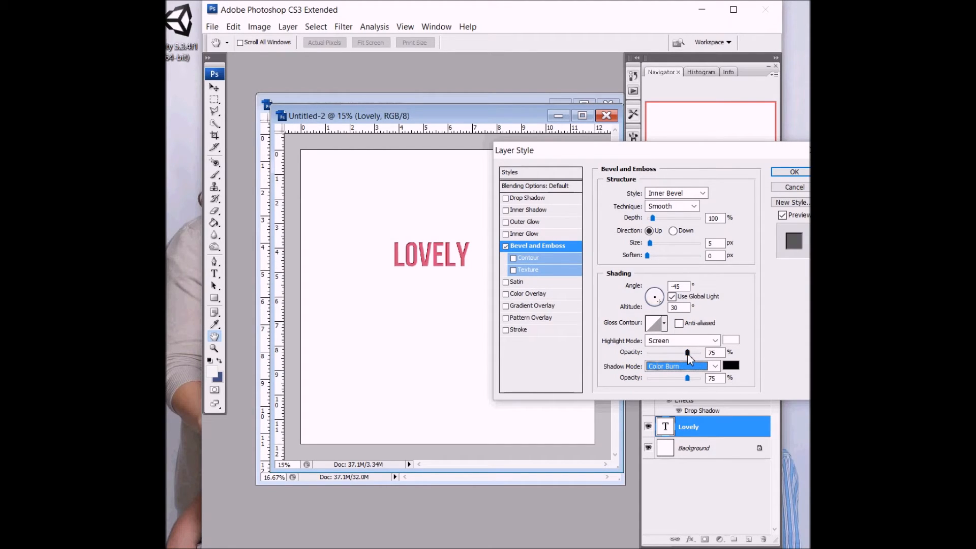
left_click_drag(687, 352, 699, 351)
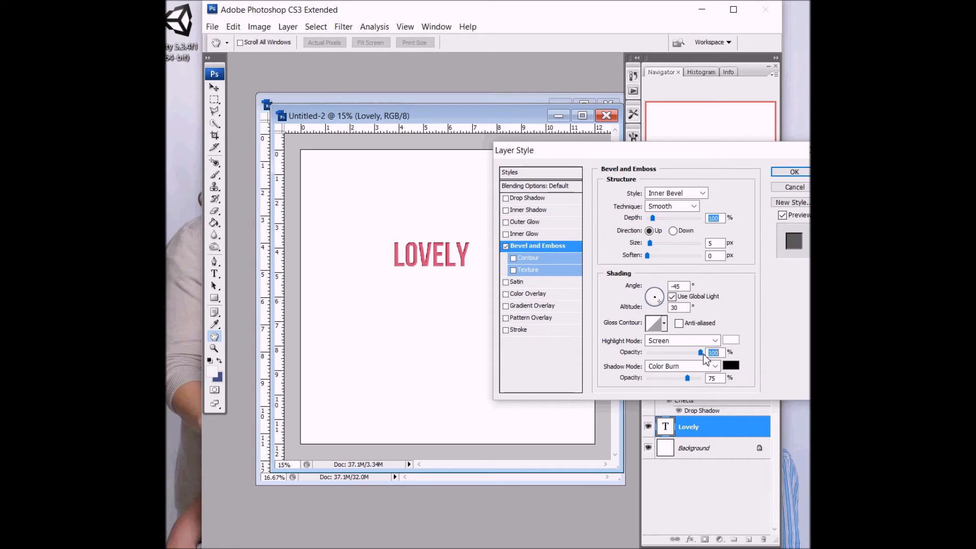
mouse_move(701, 354)
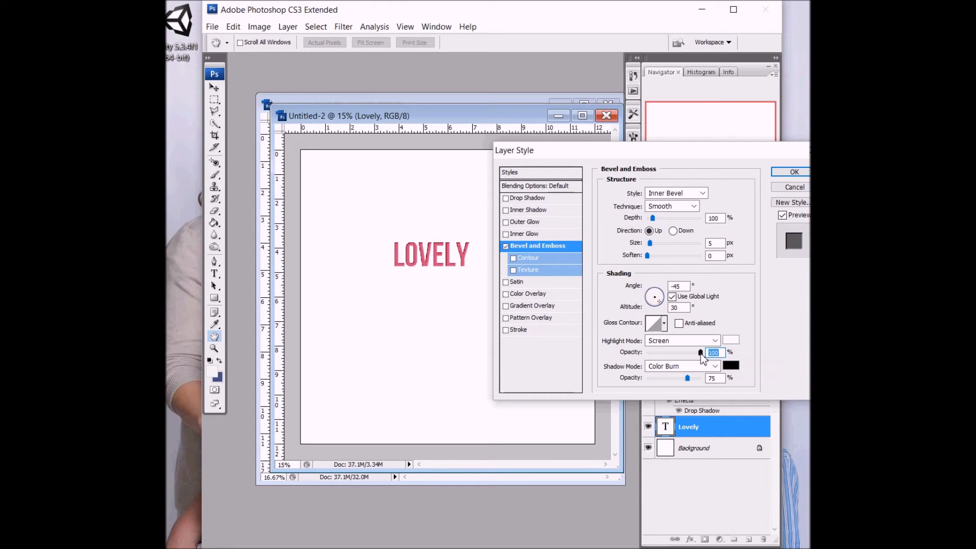
left_click_drag(701, 353, 686, 352)
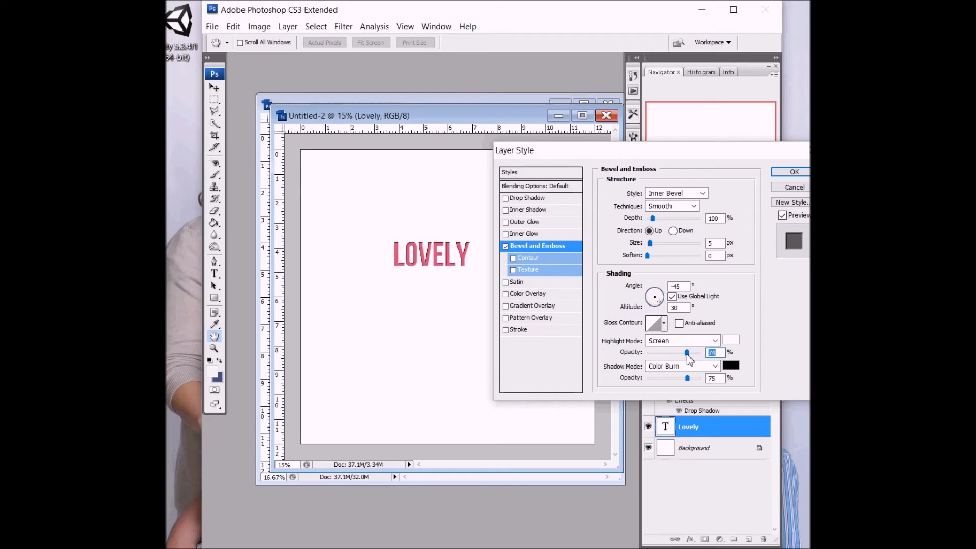
left_click_drag(689, 353, 681, 353)
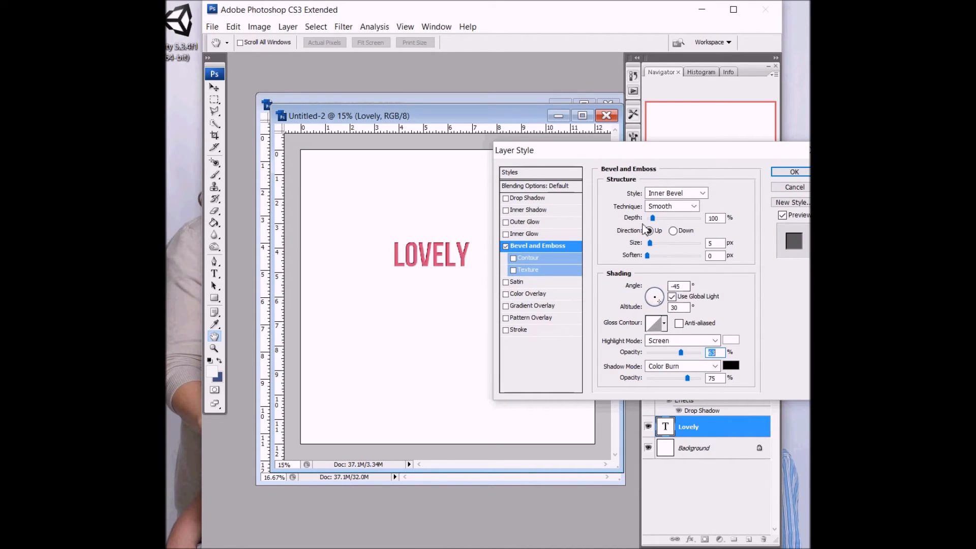
- Raise the LOVELY bevel size to about 13 px and soften it to 5 px
left_click(650, 230)
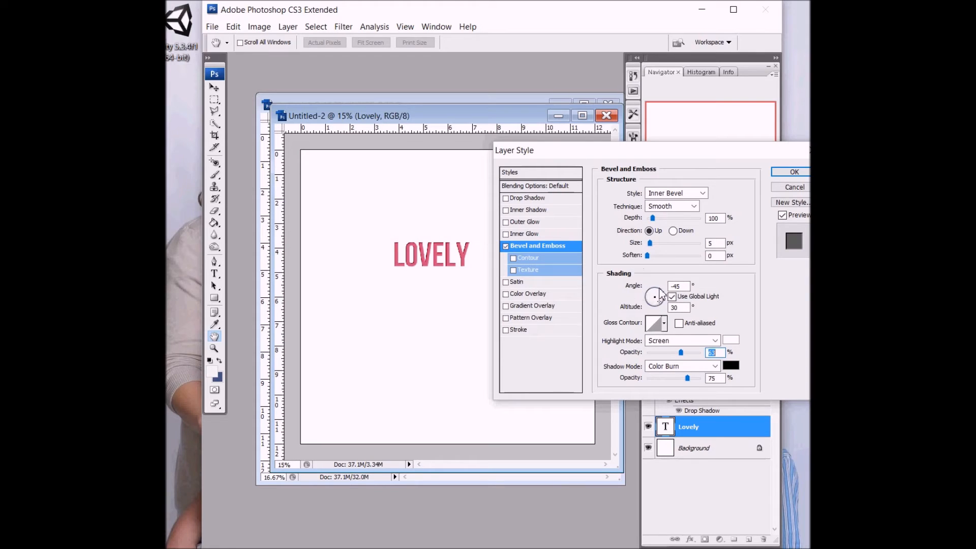
left_click(672, 296)
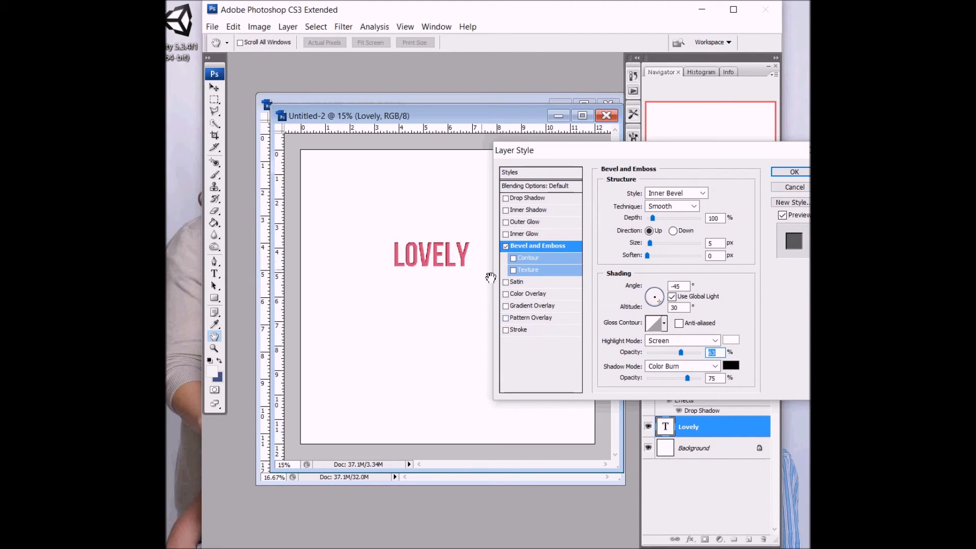
mouse_move(484, 303)
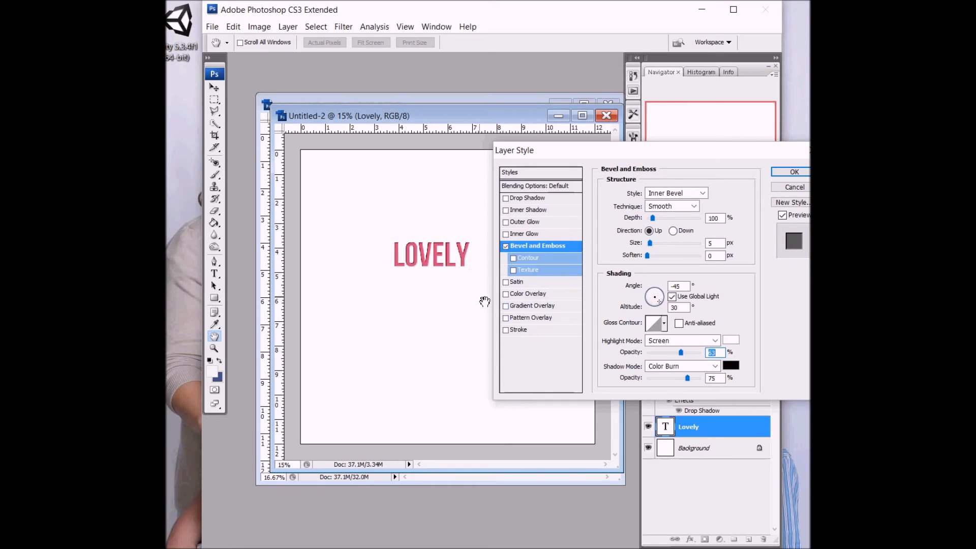
mouse_move(466, 256)
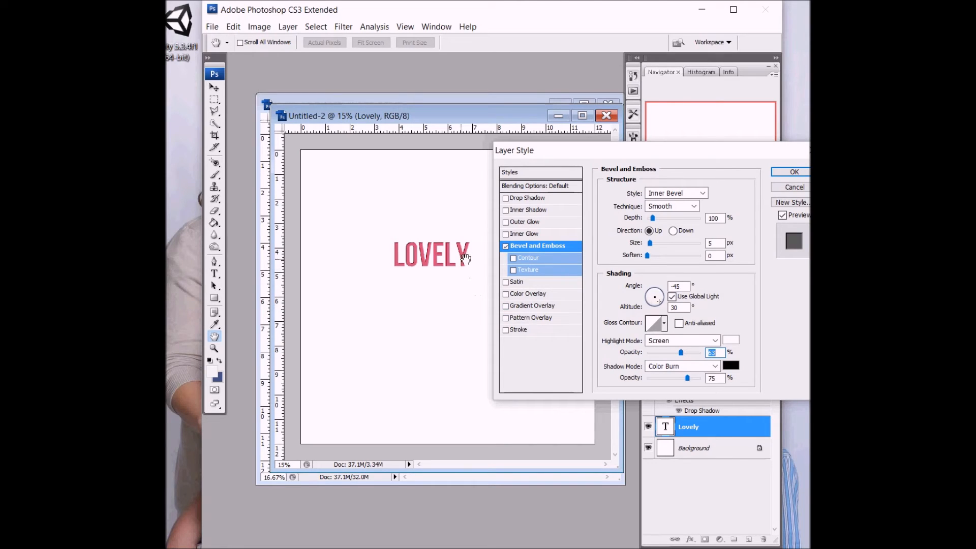
mouse_move(482, 245)
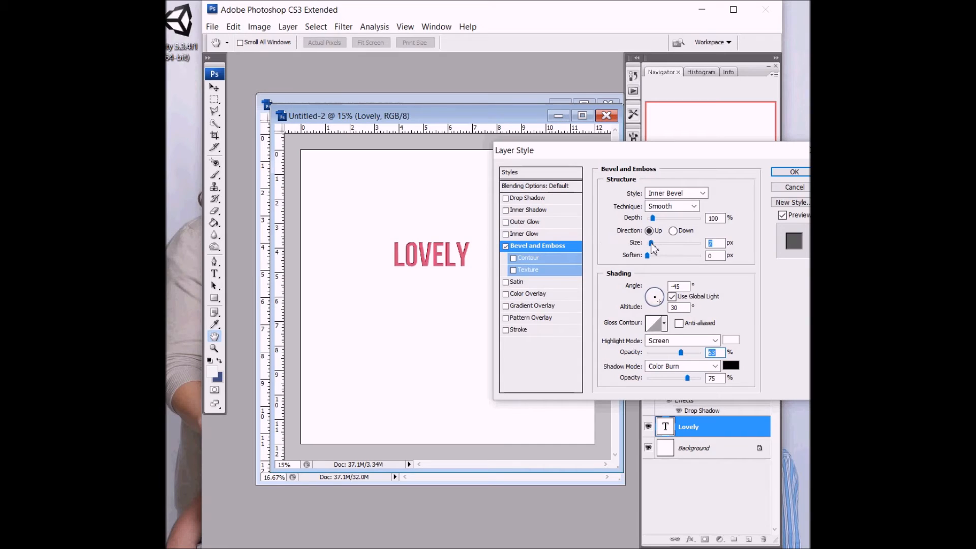
left_click_drag(651, 243, 657, 243)
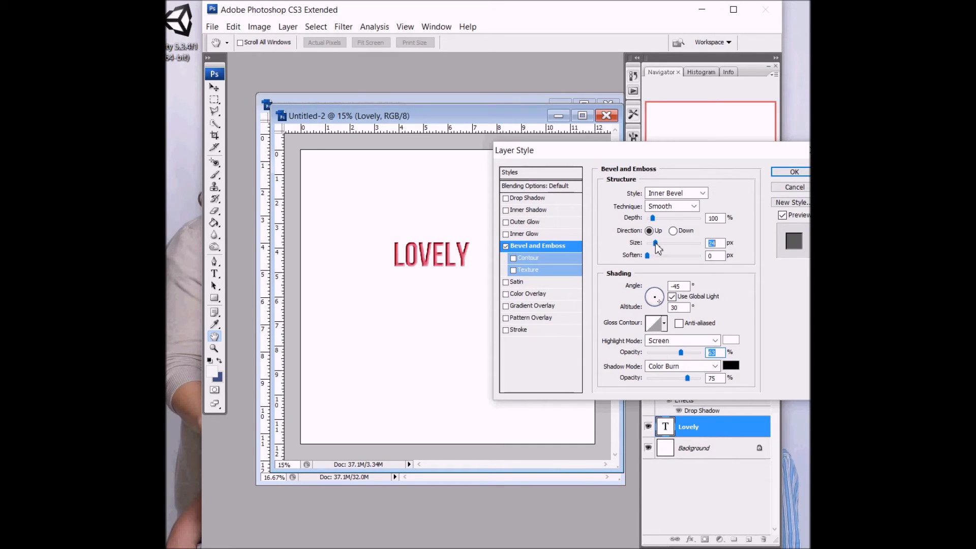
left_click_drag(657, 243, 652, 244)
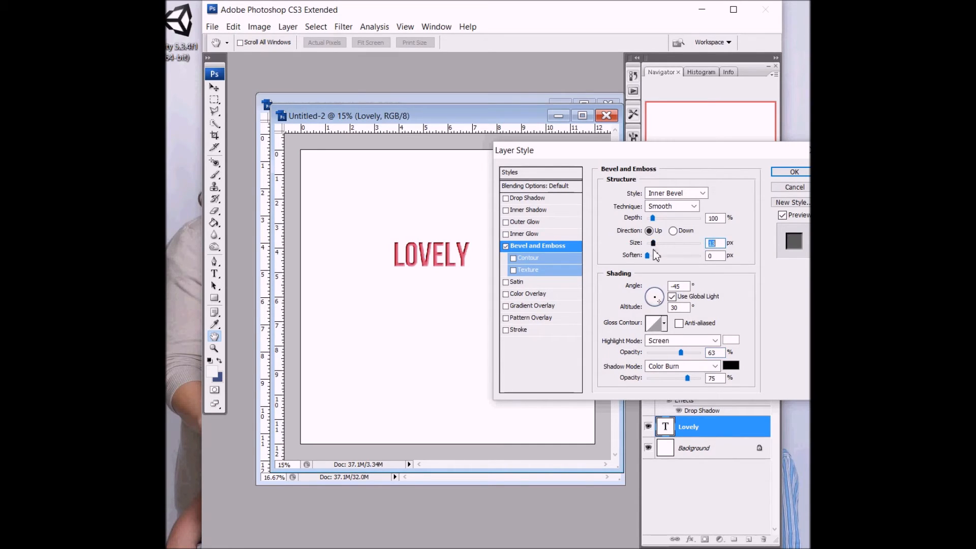
left_click_drag(647, 255, 671, 256)
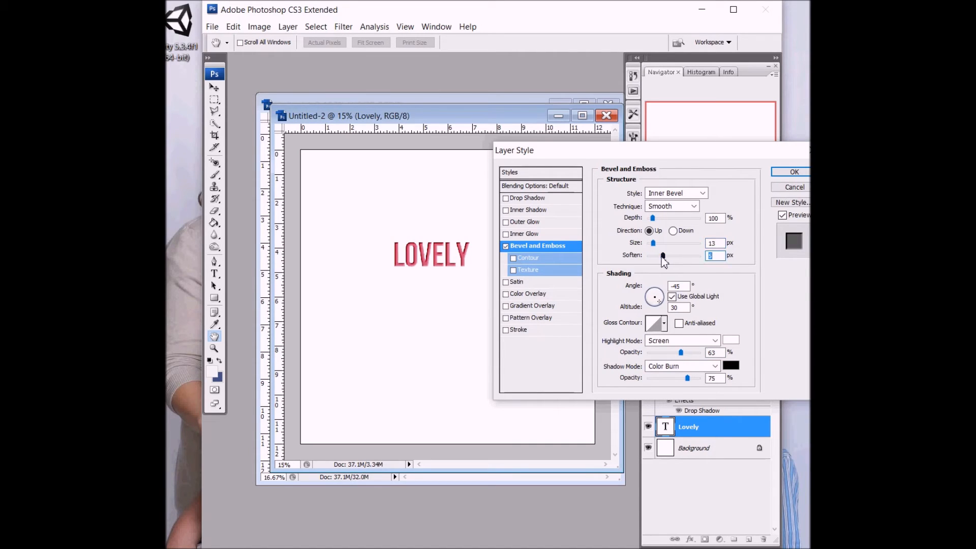
left_click_drag(662, 255, 656, 244)
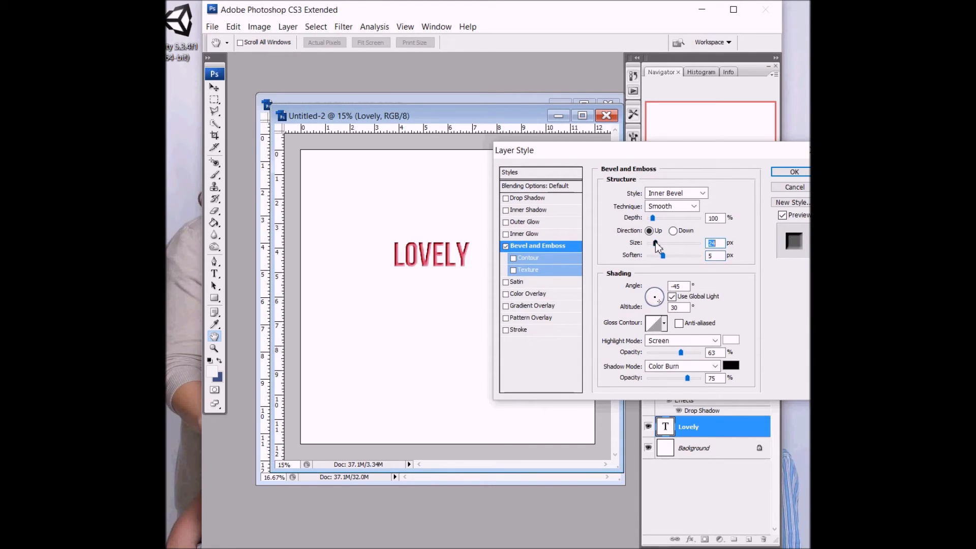
mouse_move(607, 243)
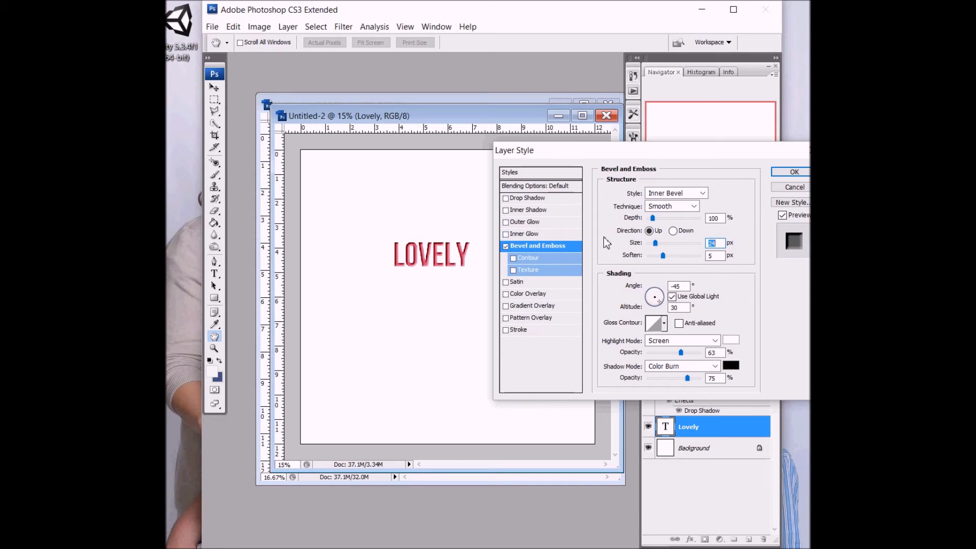
- Set LOVELY's Drop Shadow to Linear Burn blend mode at 60% opacity
left_click(530, 197)
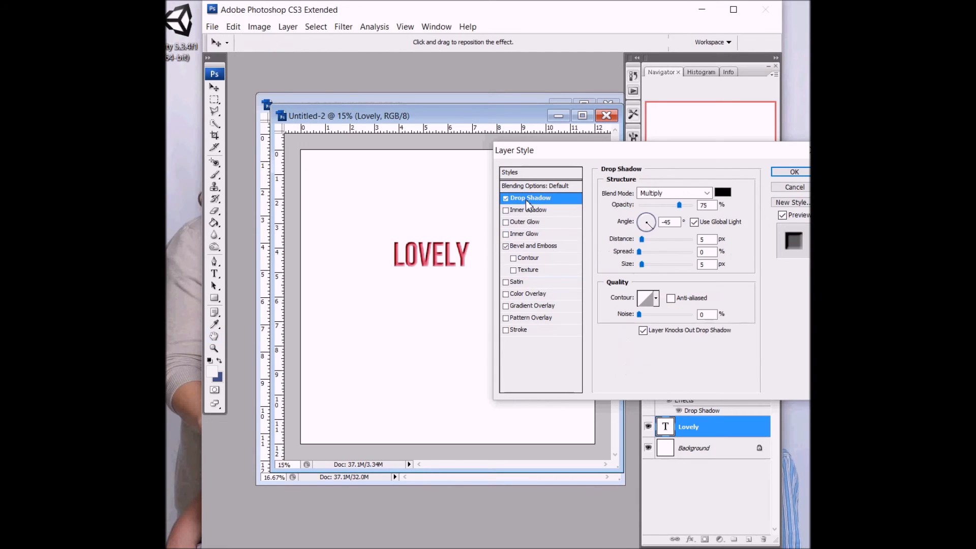
left_click(674, 192)
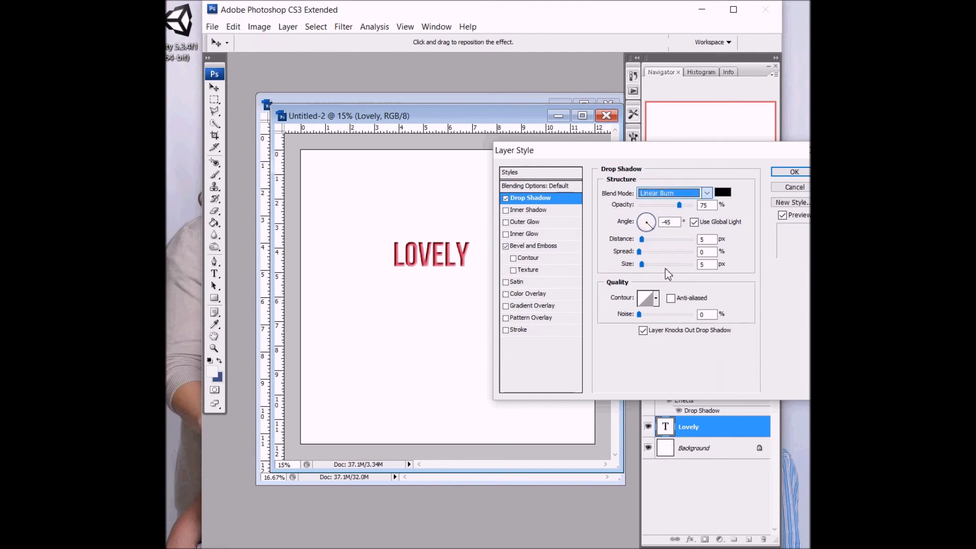
left_click_drag(680, 205, 670, 204)
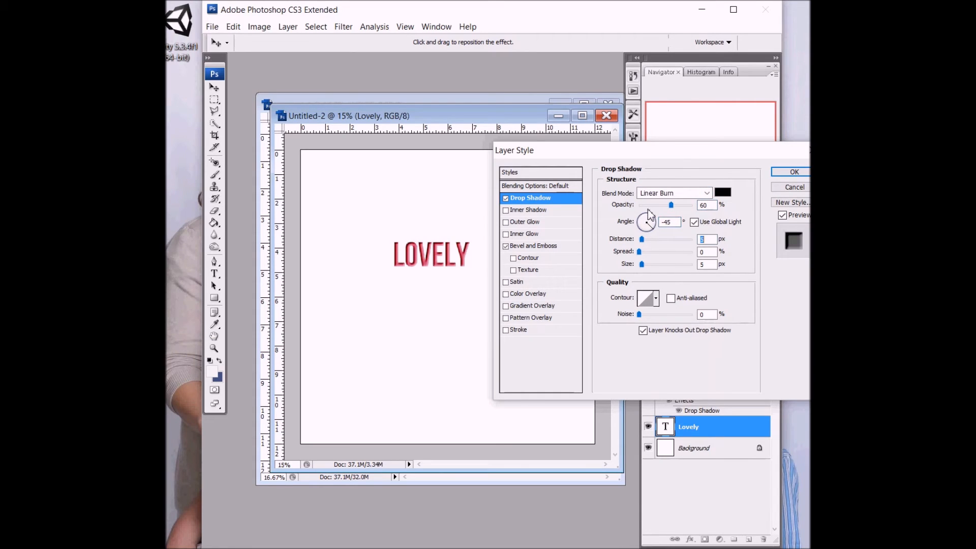
left_click(794, 172)
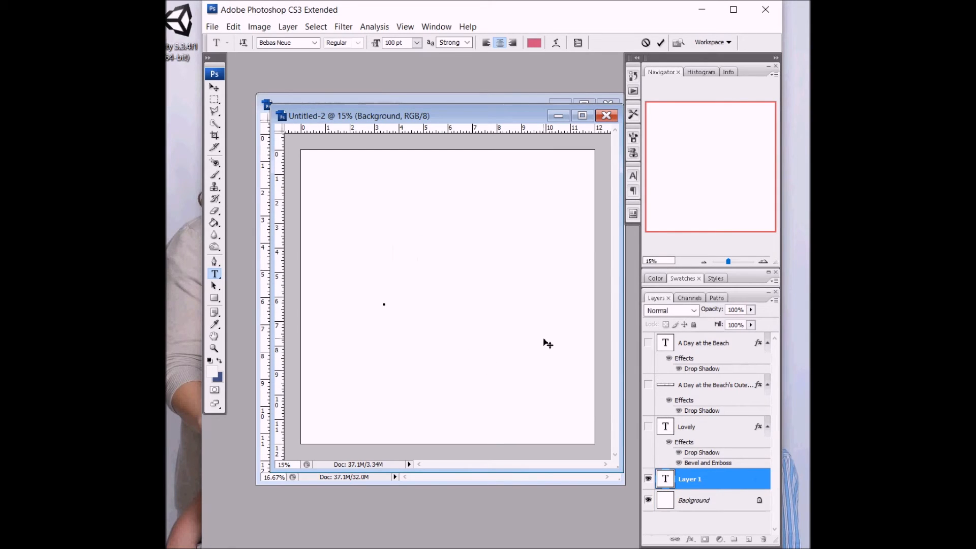
- Create a 'KISS ME' text layer and set its font size to 150 pt
type("KISS")
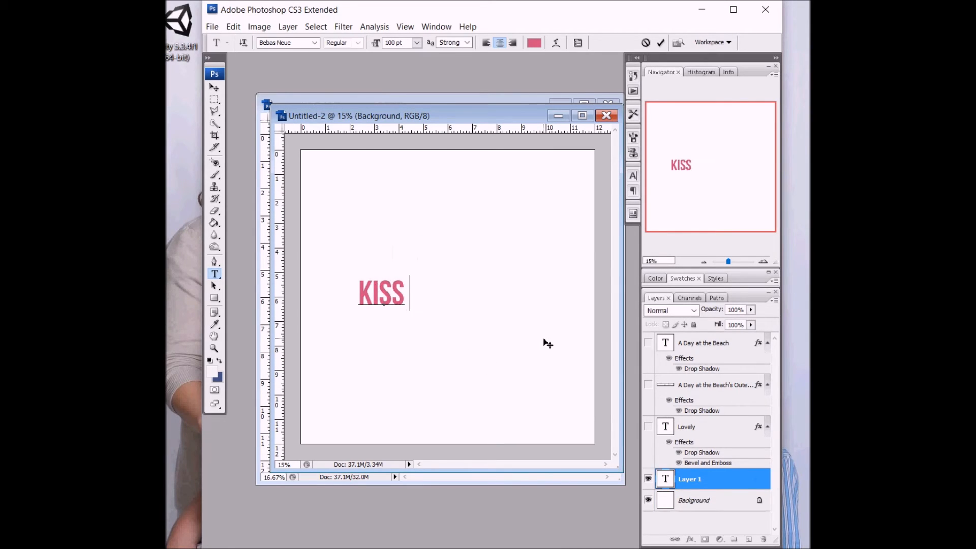
type("ME")
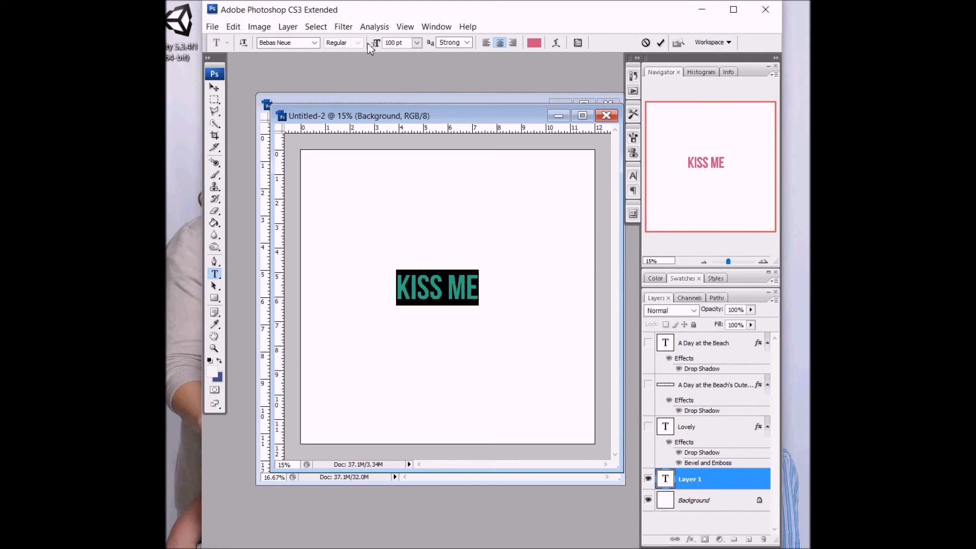
type("150")
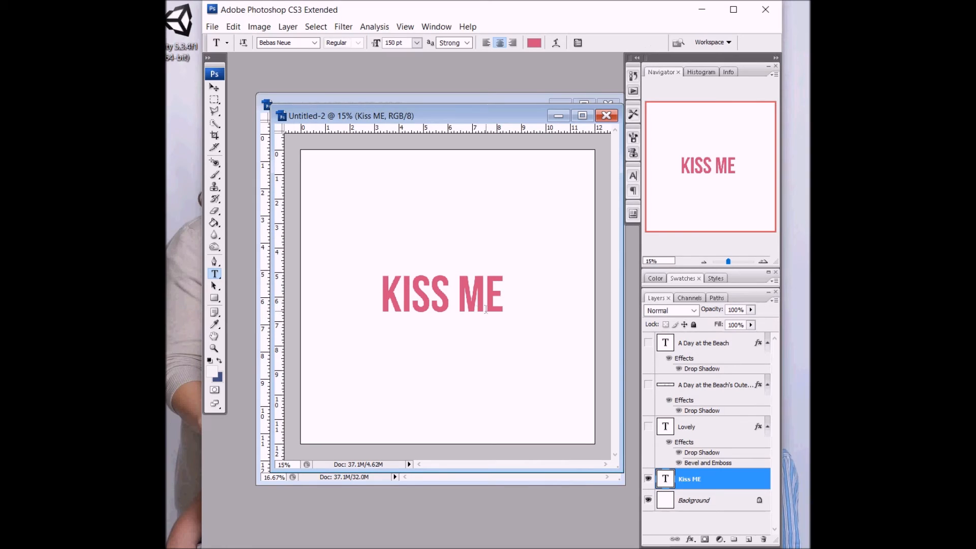
mouse_move(498, 329)
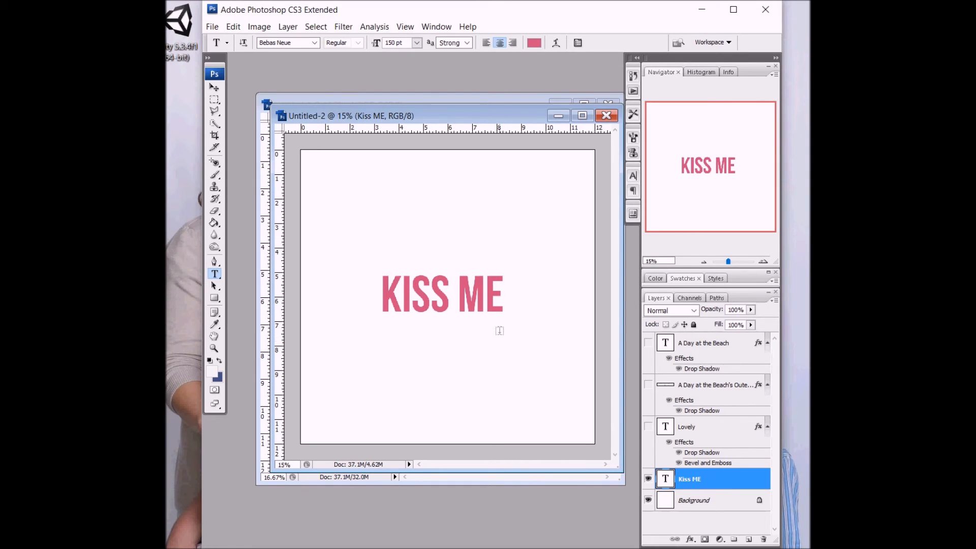
mouse_move(484, 243)
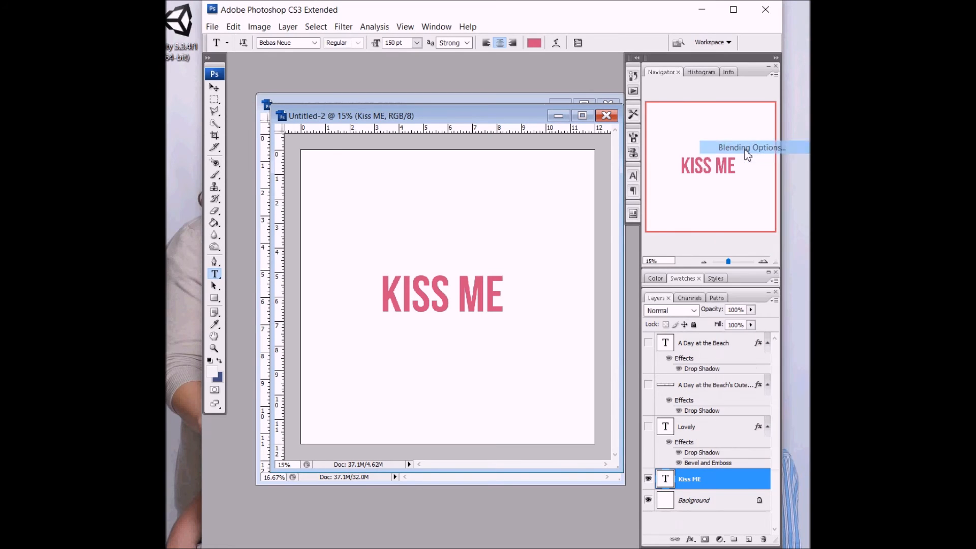
- Add a Gradient Overlay to KISS ME, test Overlay blend, revert to Normal and open the Gradient Editor
left_click(751, 148)
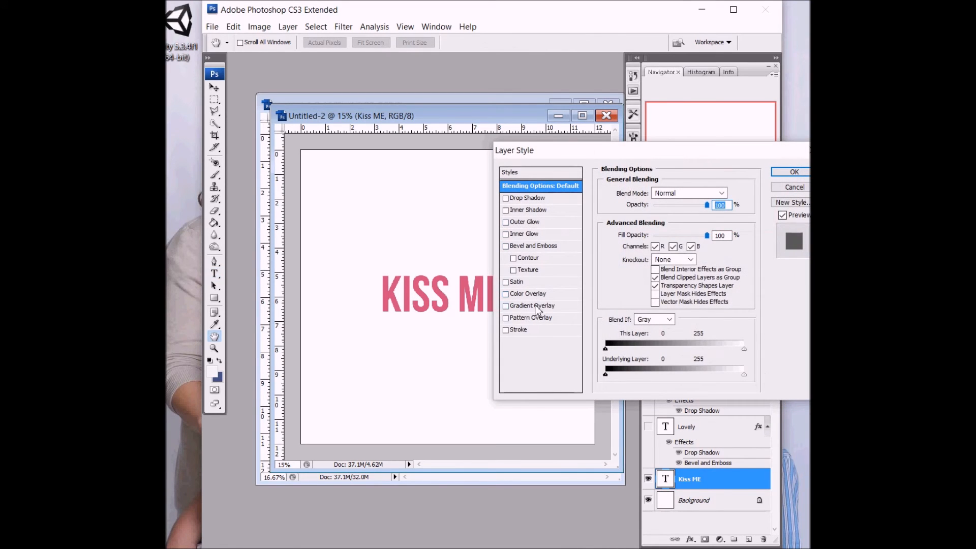
left_click(505, 306)
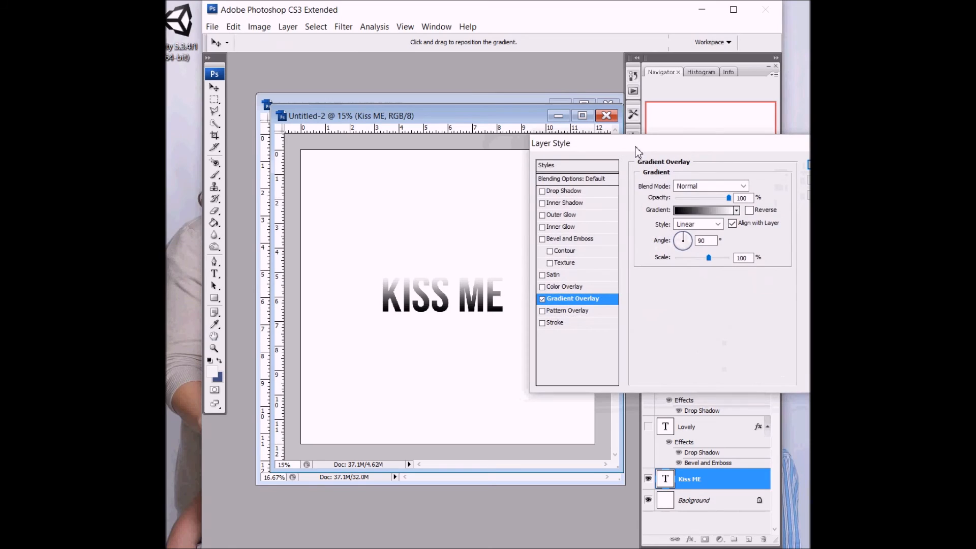
mouse_move(684, 254)
type("-90")
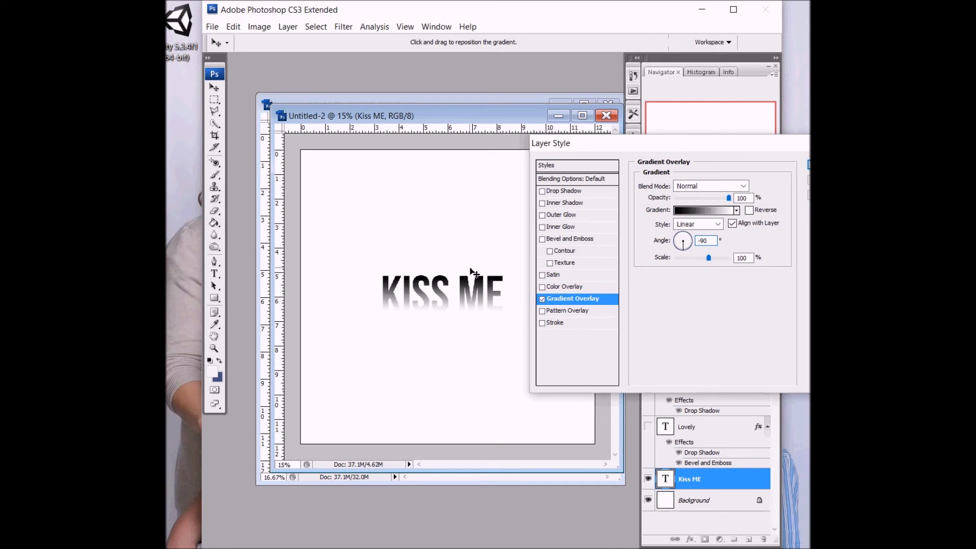
mouse_move(501, 266)
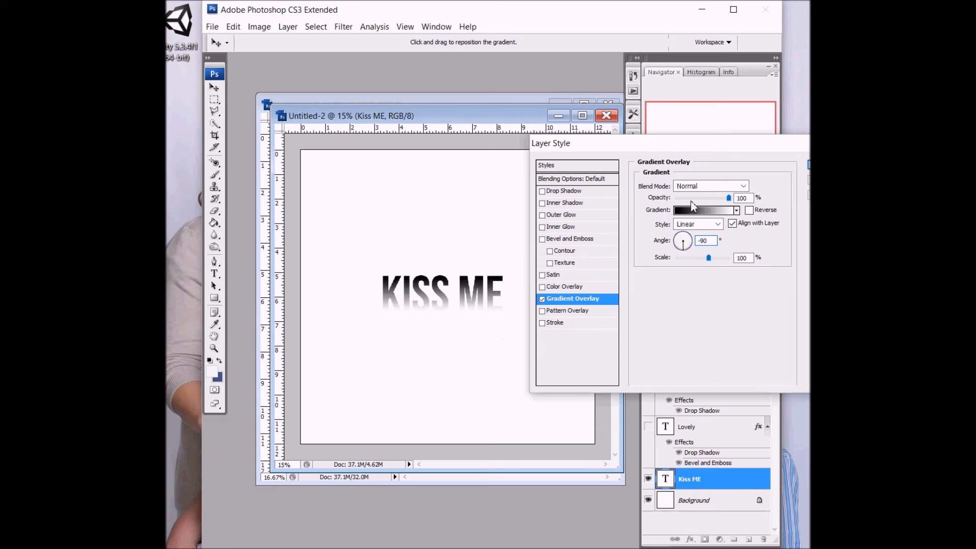
left_click(710, 185)
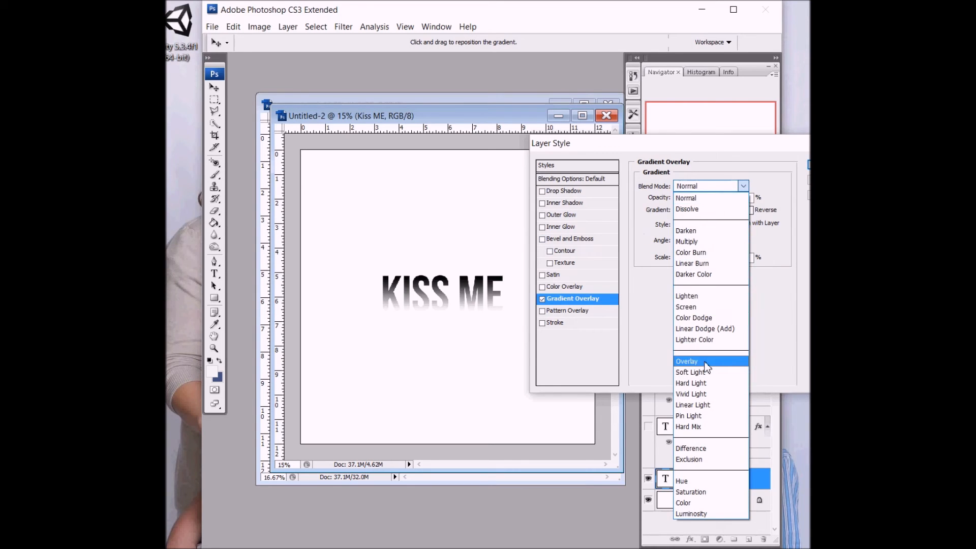
left_click(686, 361)
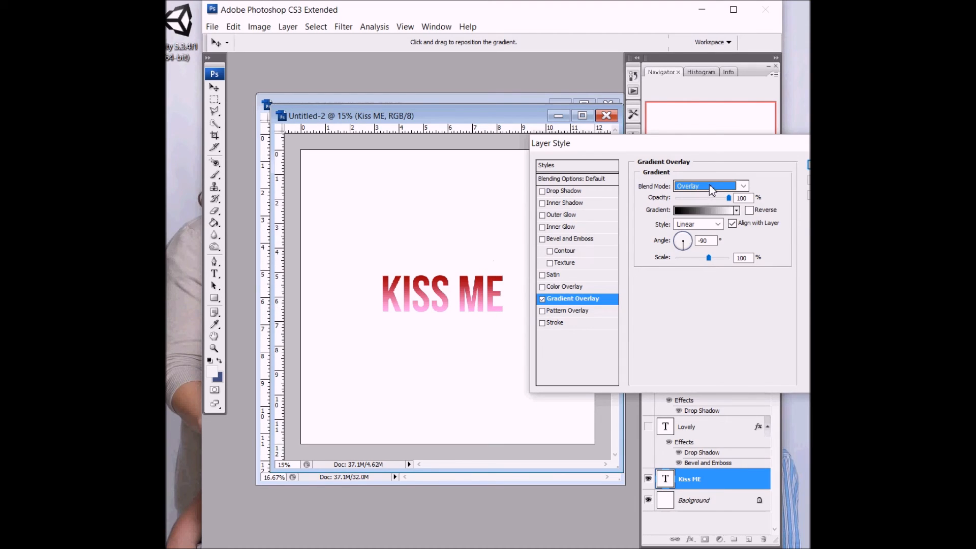
left_click(710, 185)
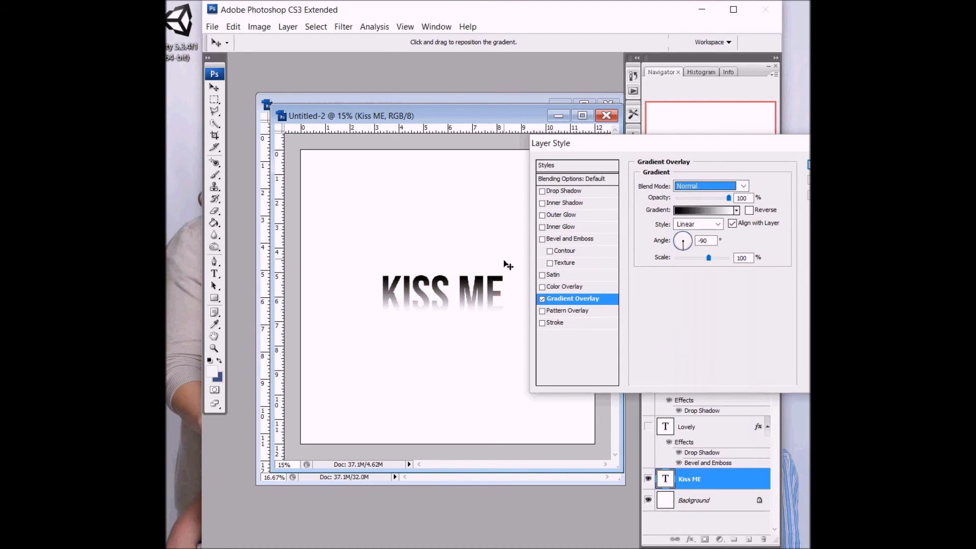
left_click(703, 210)
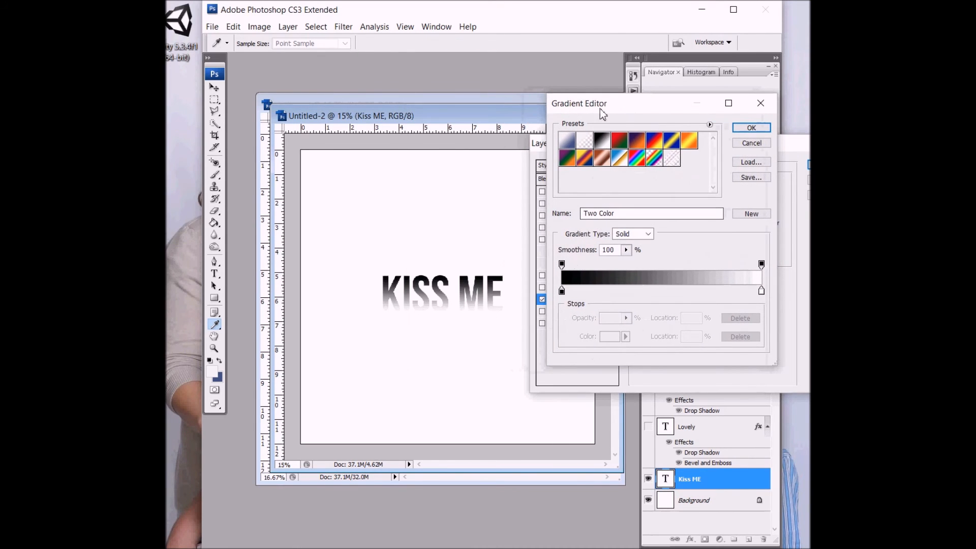
- Cancel the black-to-white gradient and Layer Style, then reopen Gradient Overlay's editor
left_click_drag(579, 104, 365, 237)
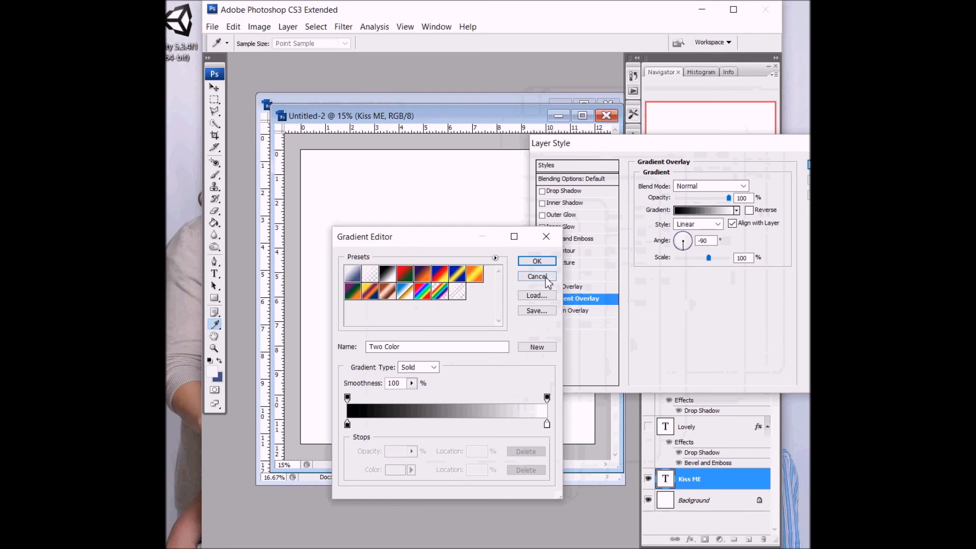
left_click(537, 276)
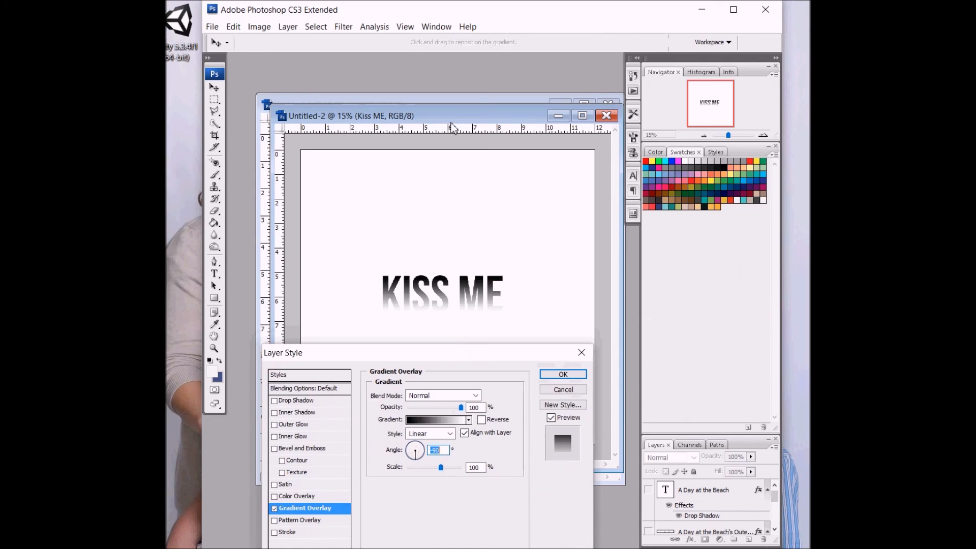
left_click(562, 374)
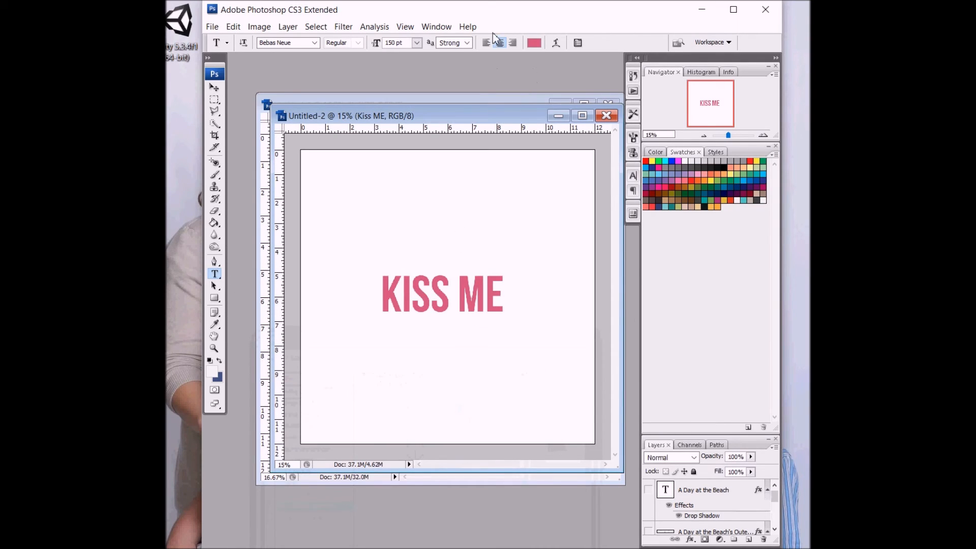
left_click(214, 324)
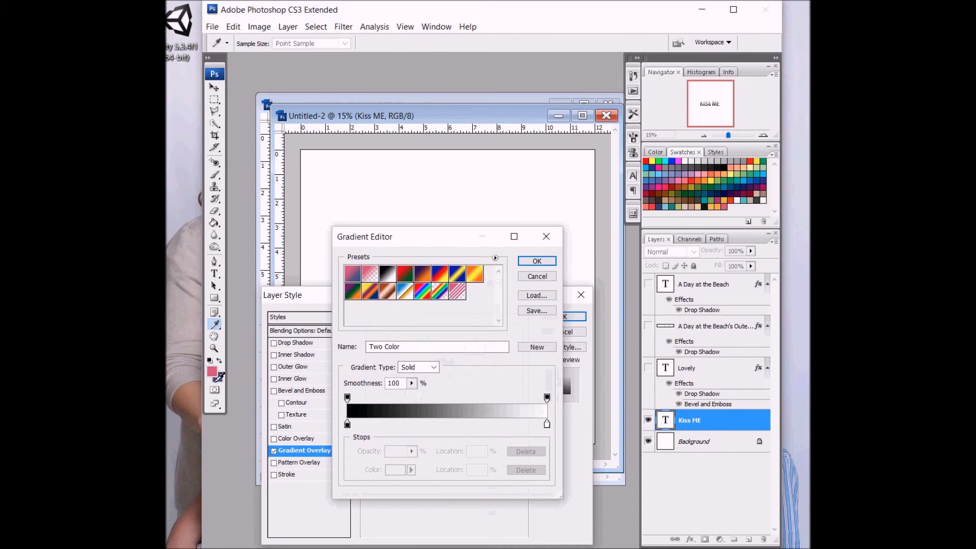
- Start from the Foreground to Transparent preset and give the end stop a pink colour
left_click(370, 273)
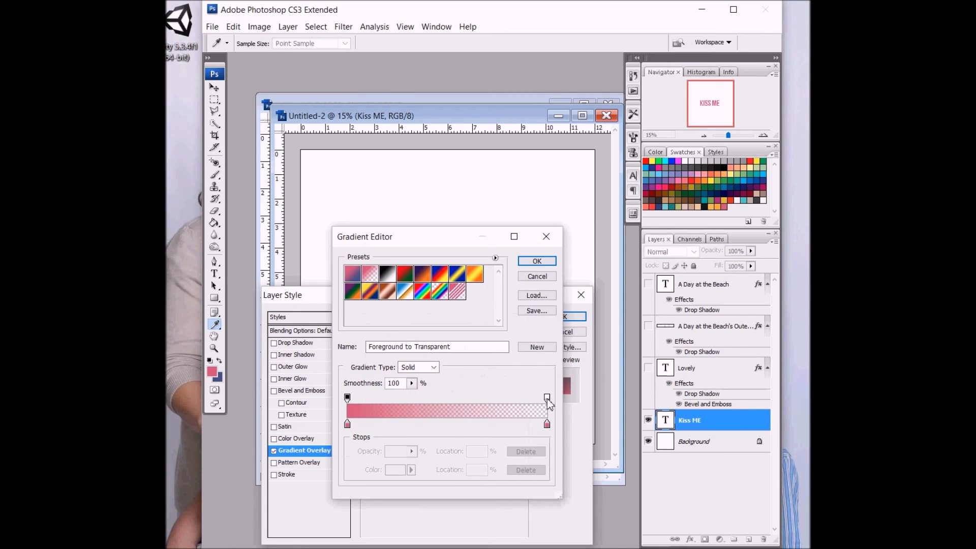
left_click(548, 399)
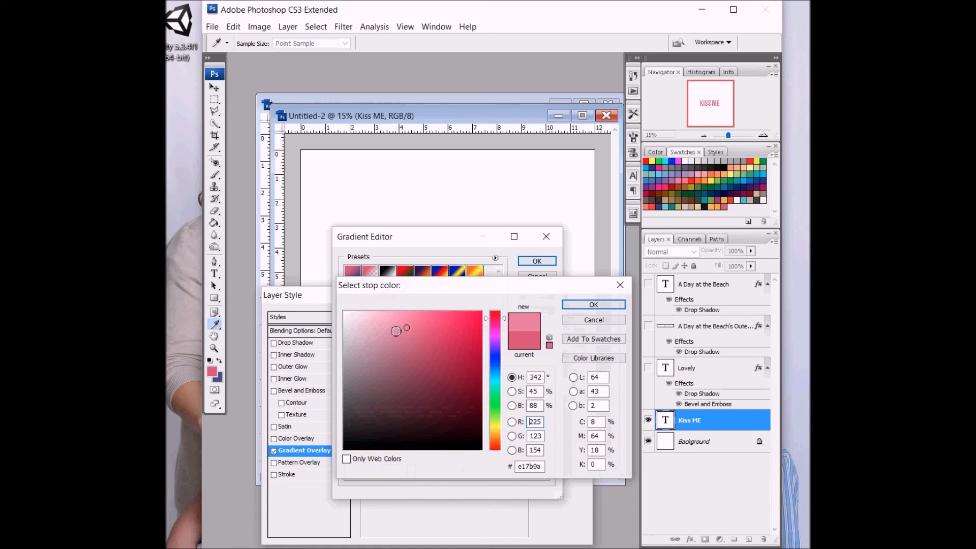
left_click(592, 304)
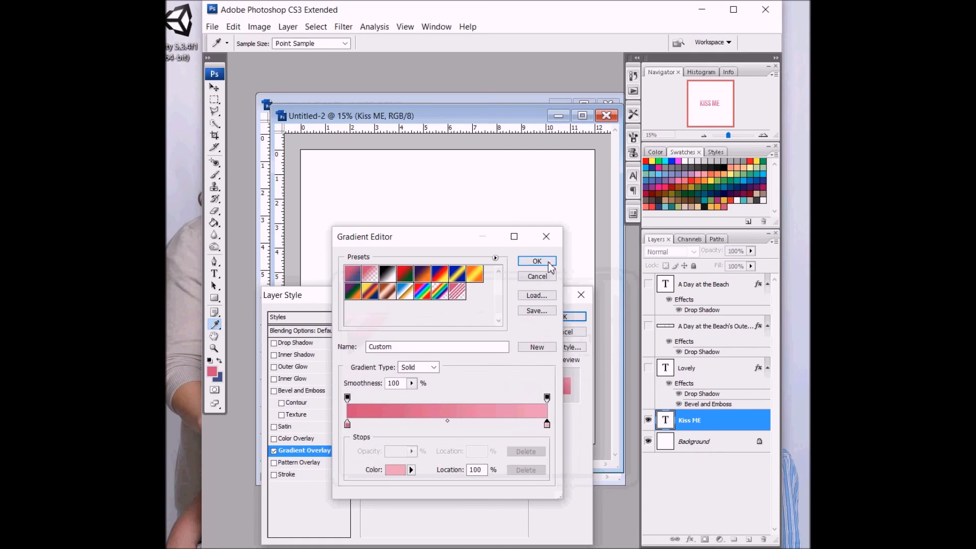
left_click(537, 261)
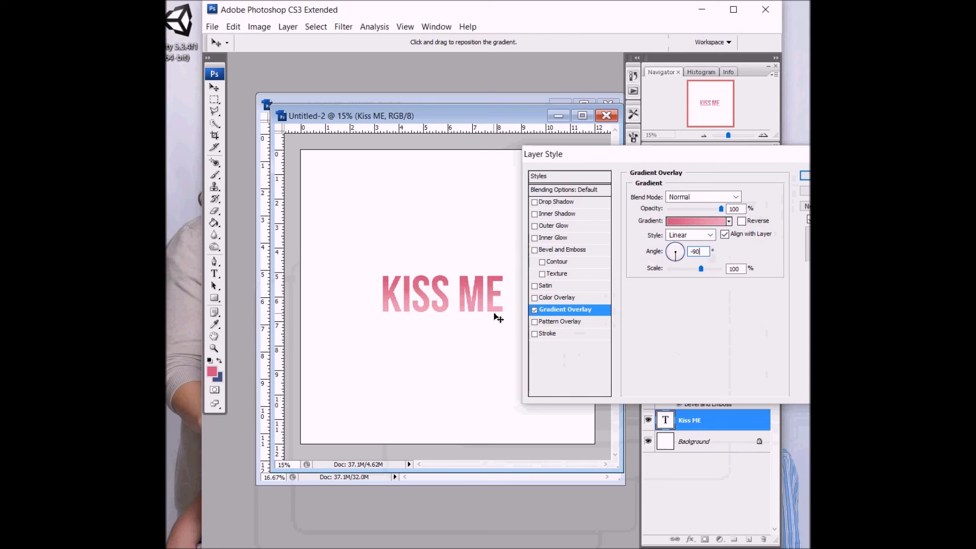
- Reopen the gradient and set the other stop to pale pink for a pink-to-light-pink fade
left_click(692, 220)
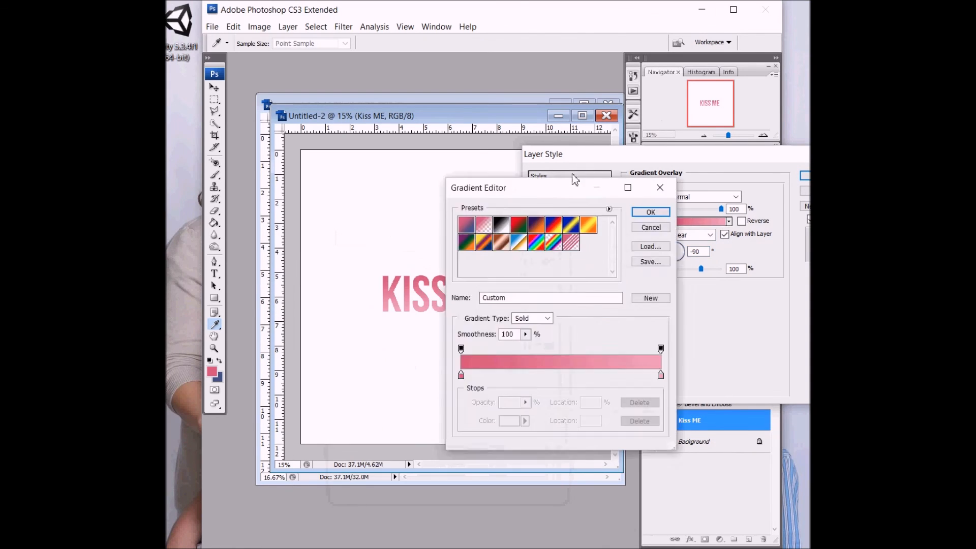
left_click(460, 375)
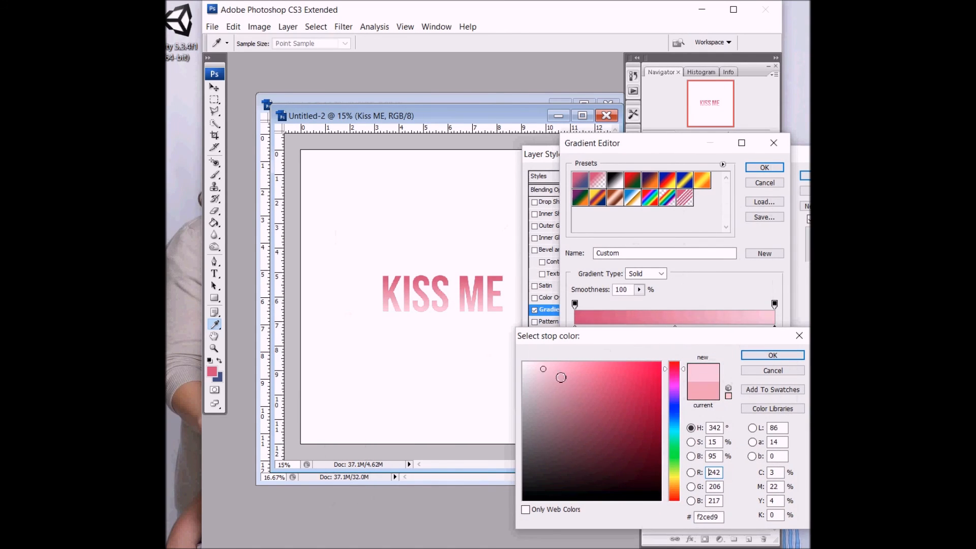
left_click(772, 355)
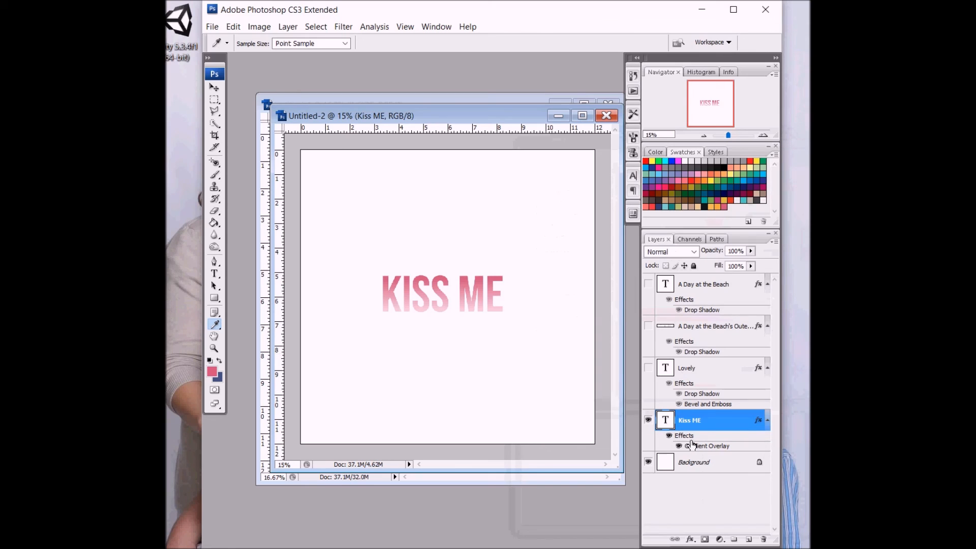
right_click(689, 420)
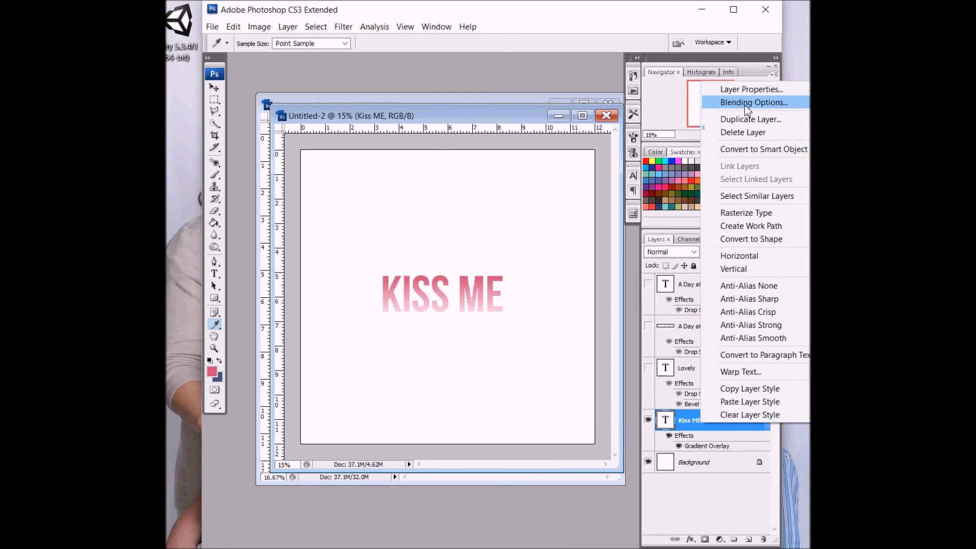
left_click(754, 102)
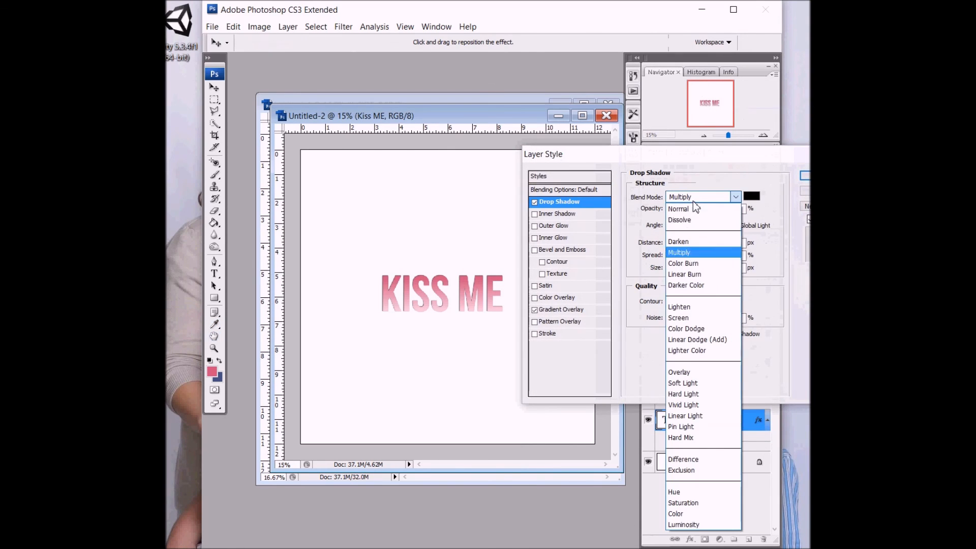
left_click(684, 273)
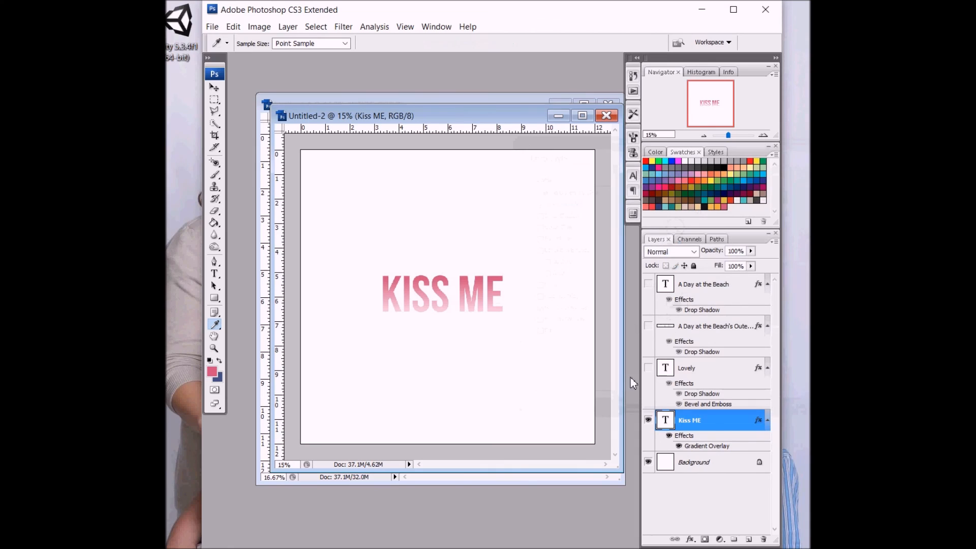
right_click(690, 420)
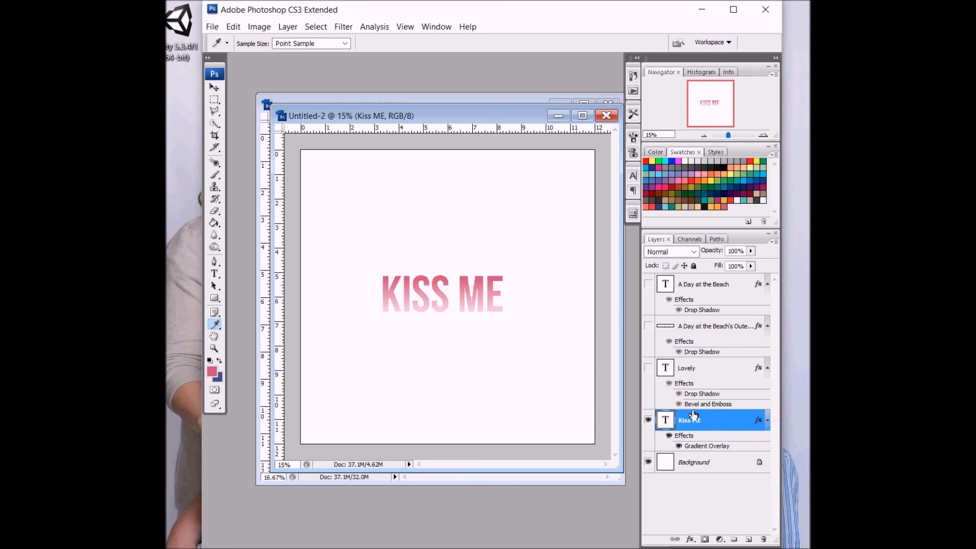
- Unhide the other title layers so all three titles show together on the page
left_click(648, 283)
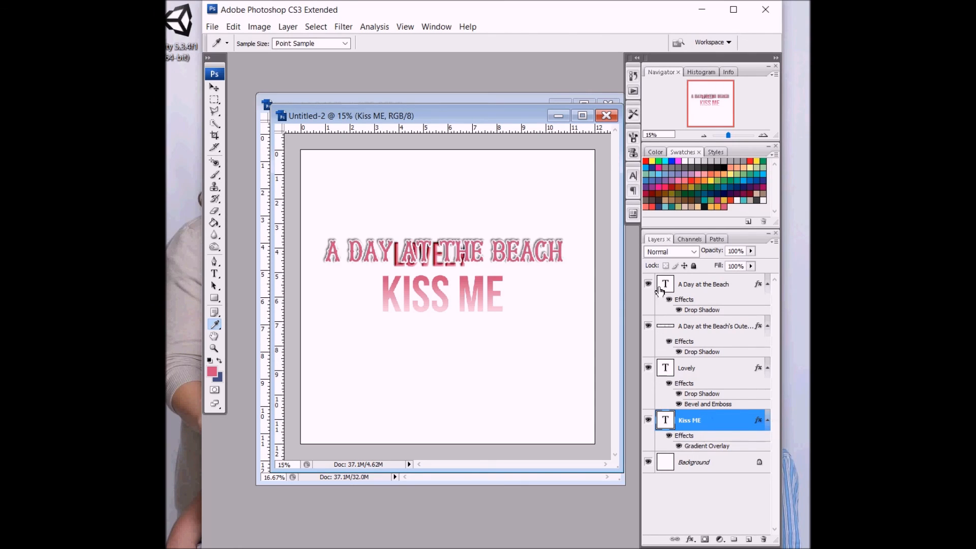
left_click(704, 283)
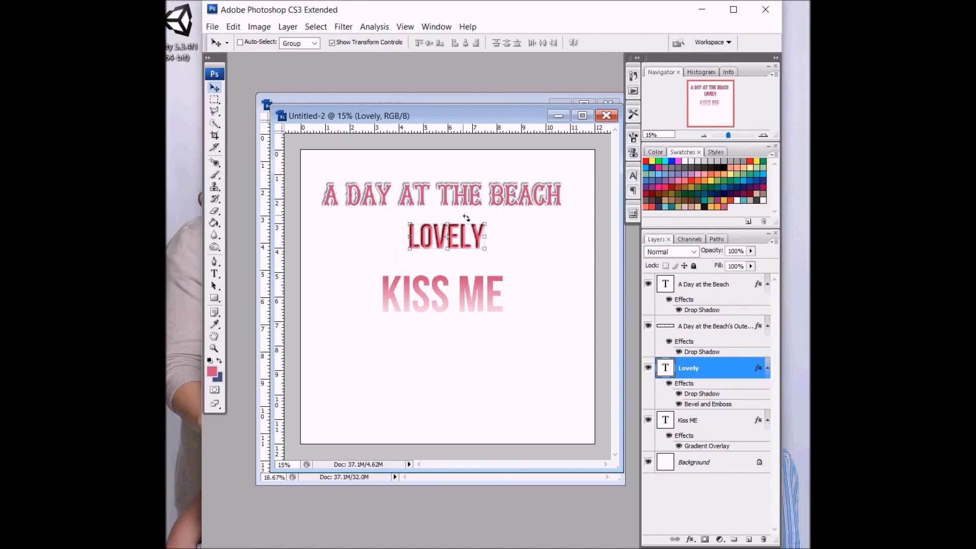
mouse_move(437, 214)
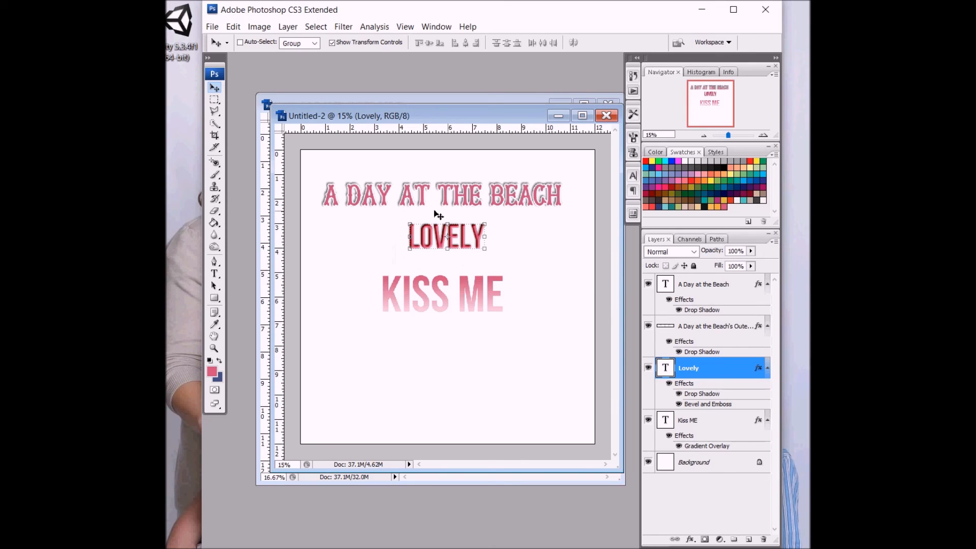